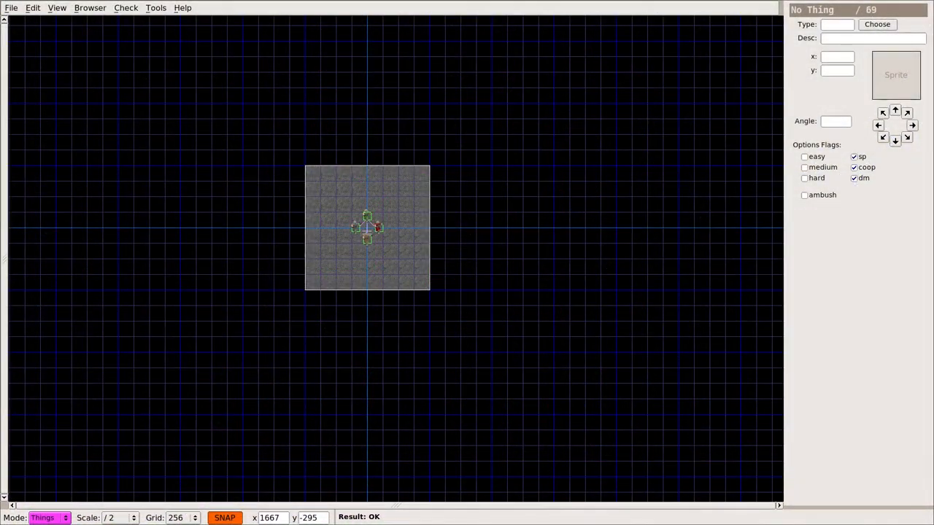
mouse_move(616, 145)
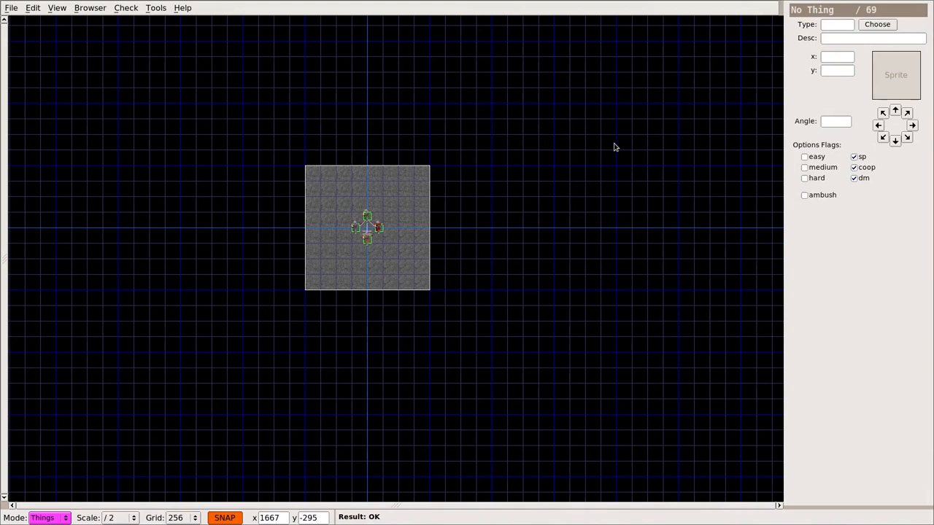
mouse_move(452, 225)
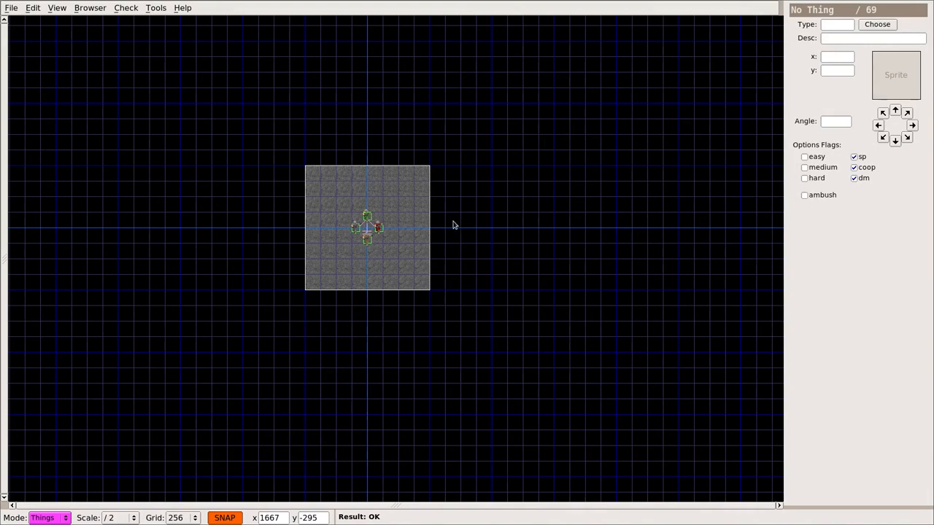
mouse_move(417, 224)
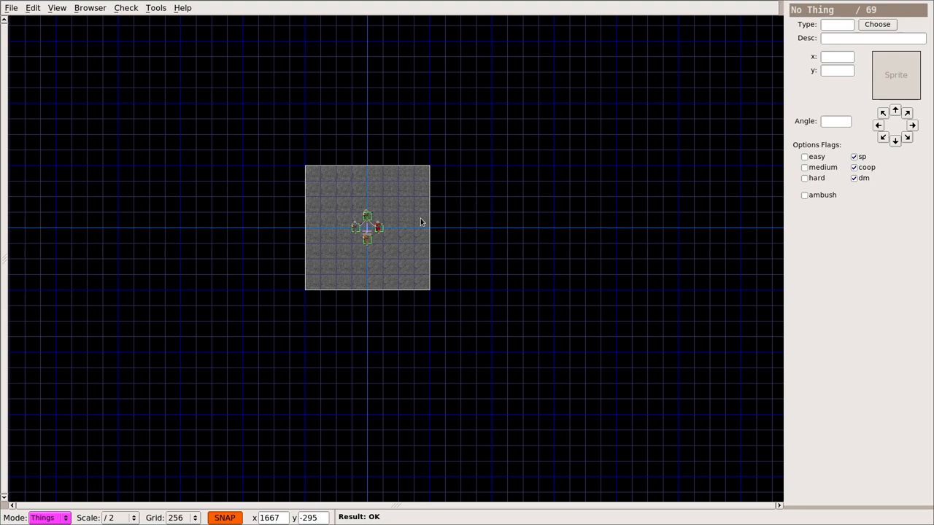
mouse_move(32, 261)
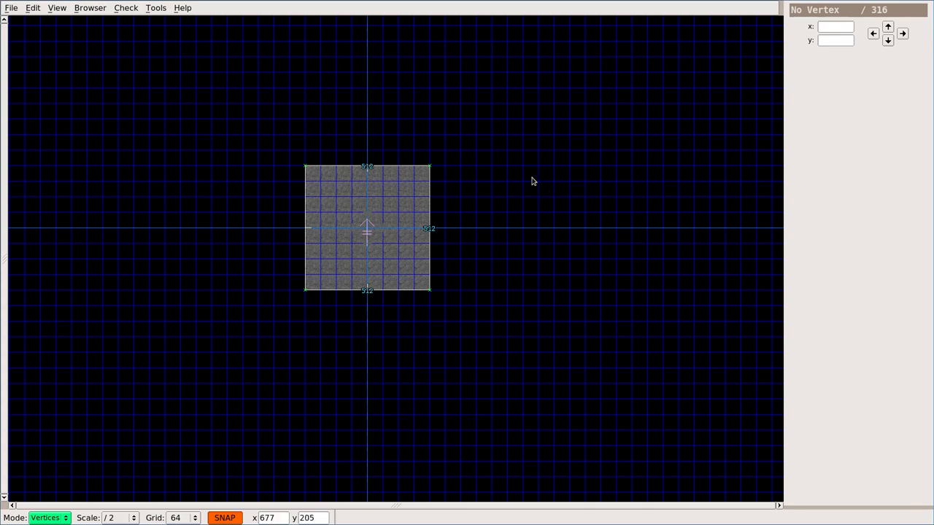
mouse_move(522, 171)
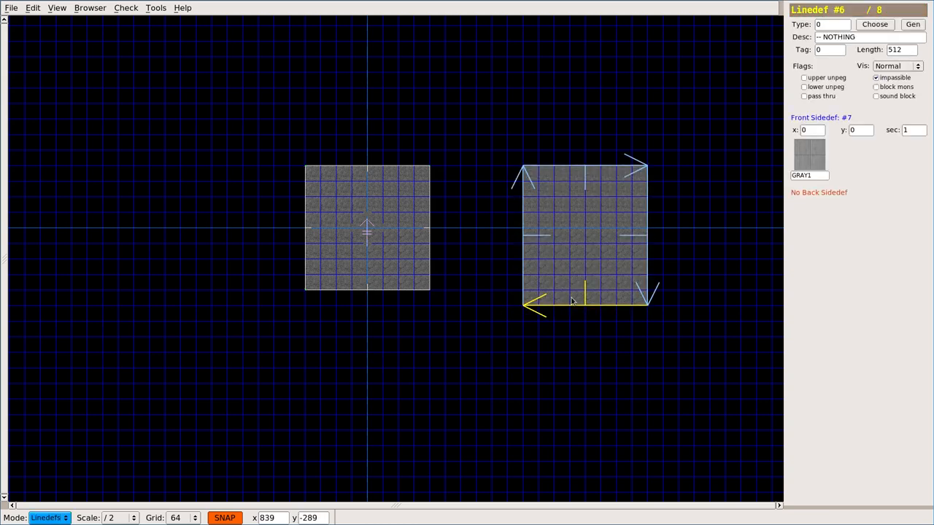
Deselect the pasted walls of the new second room east of the original.
left_click(605, 216)
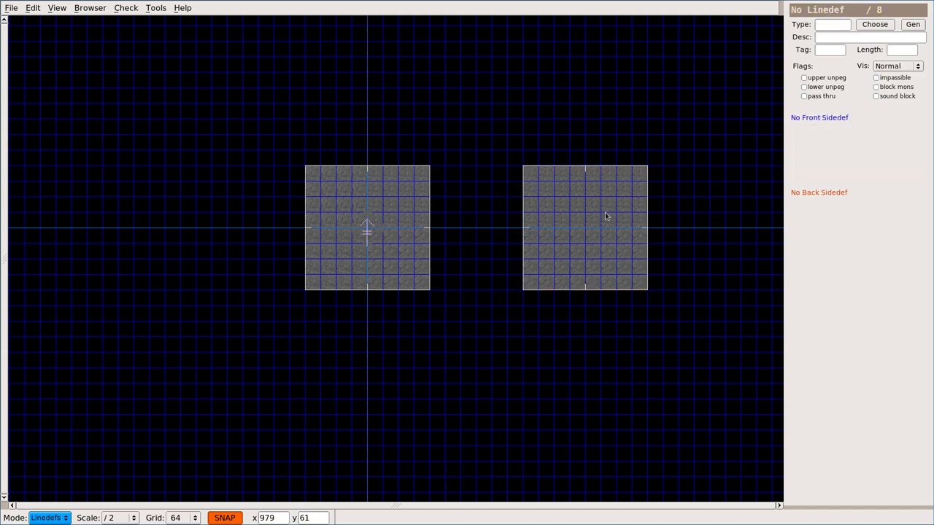
mouse_move(318, 234)
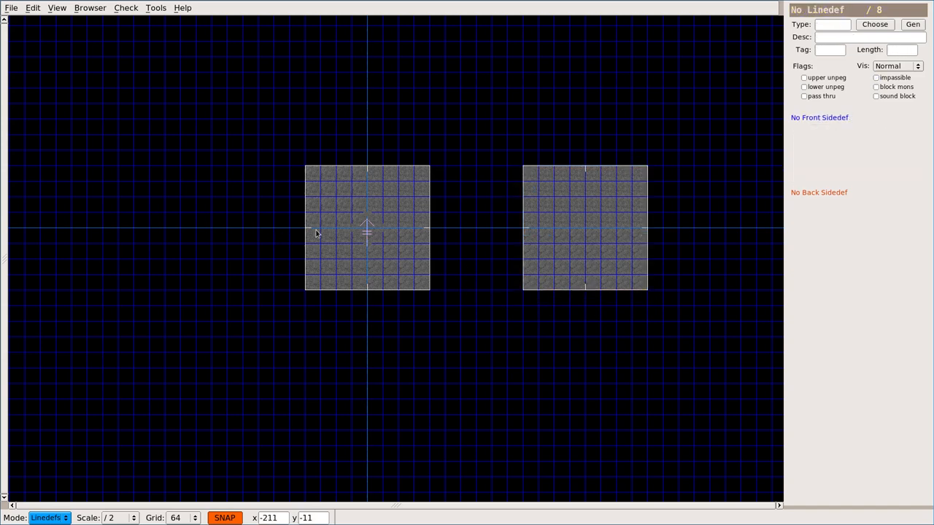
mouse_move(542, 238)
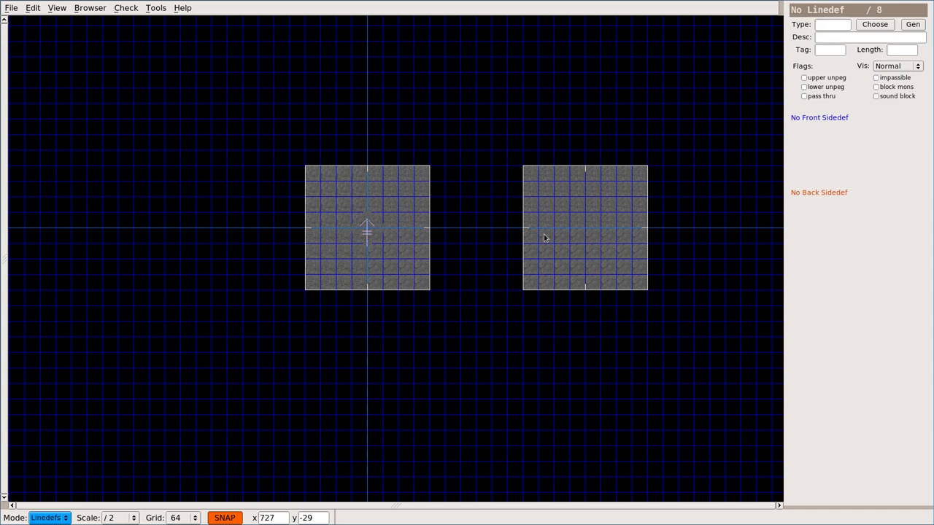
mouse_move(385, 191)
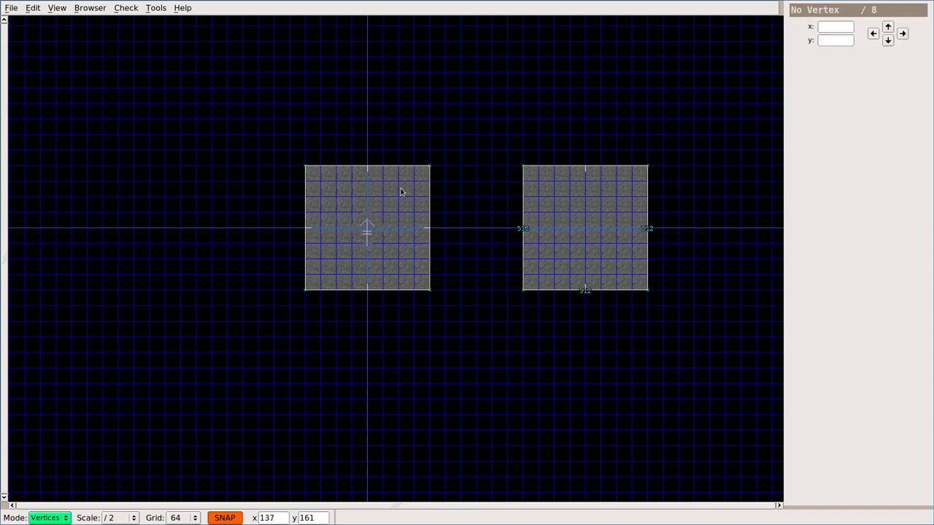
Start outlining the small pad's vertices in the first room's upper right area.
left_click(399, 188)
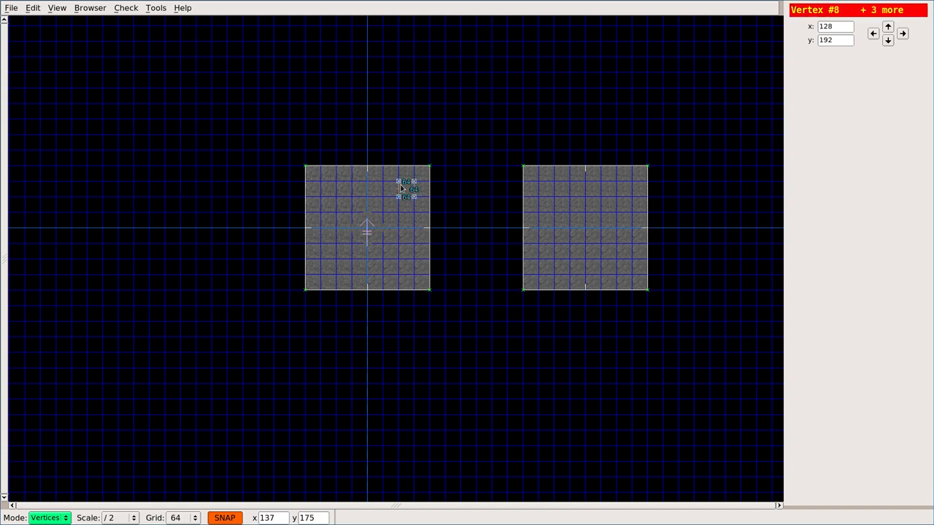
mouse_move(411, 196)
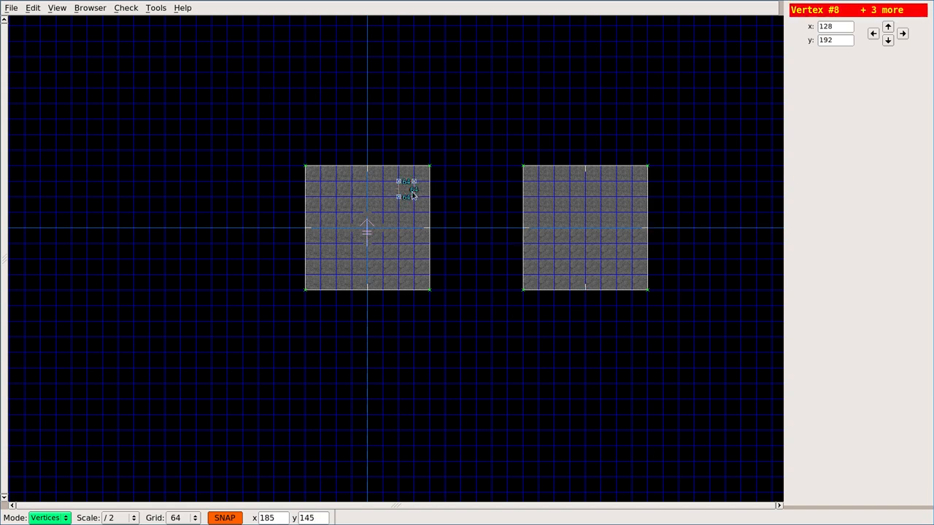
mouse_move(598, 226)
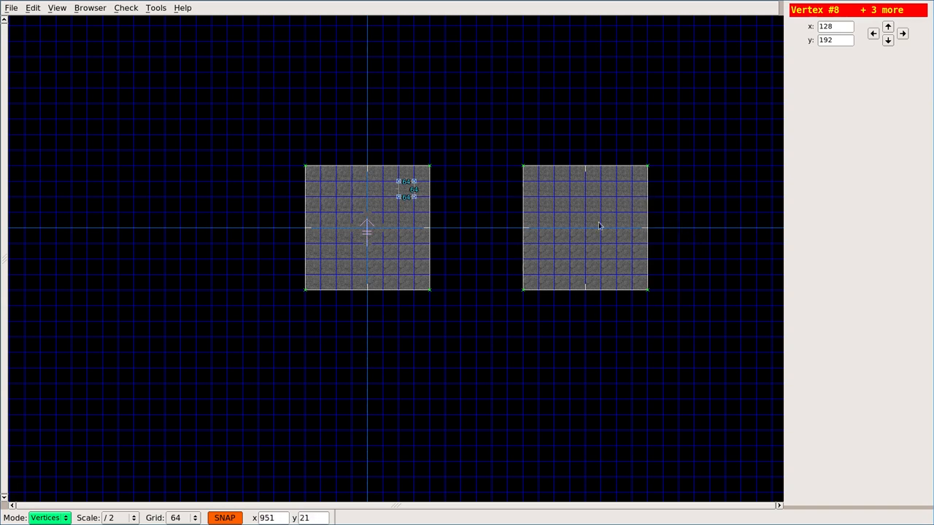
mouse_move(392, 219)
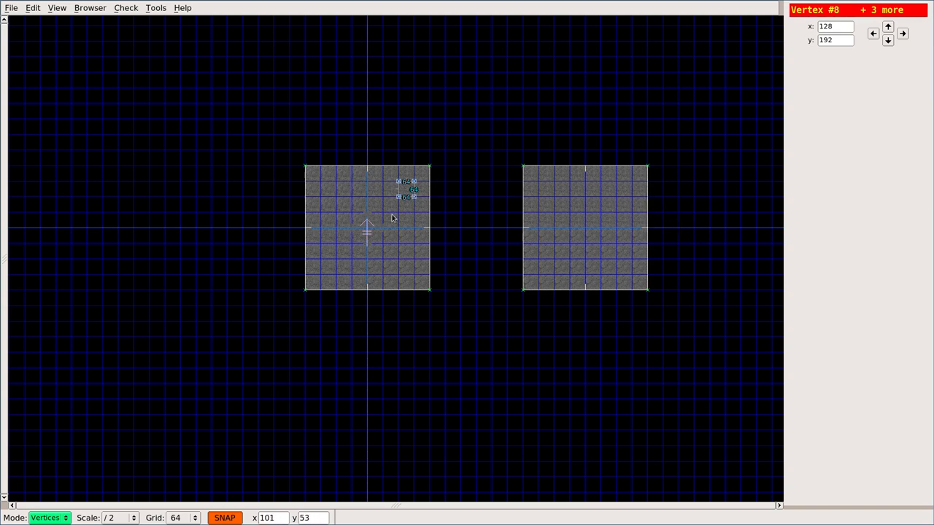
mouse_move(633, 222)
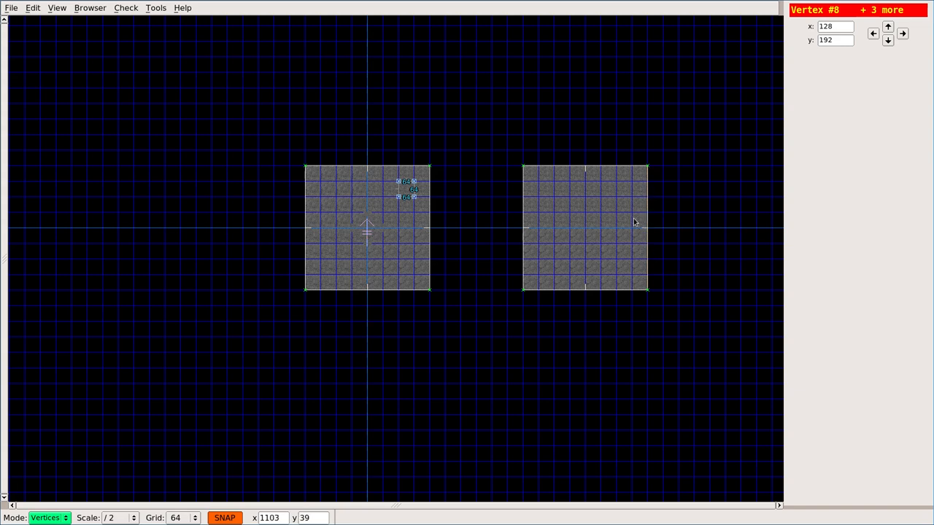
mouse_move(616, 207)
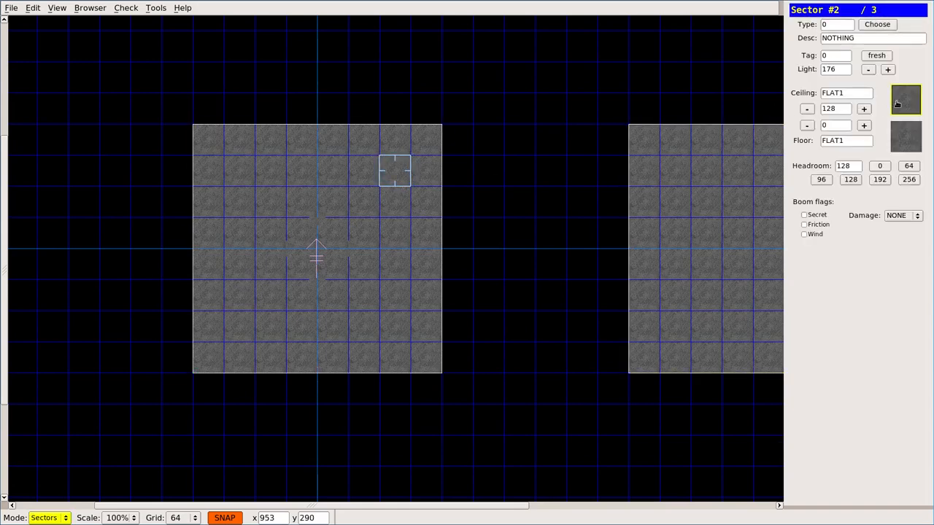
Give the pad sector FLAT22 floor and ceiling with floor height 8.
left_click(904, 99)
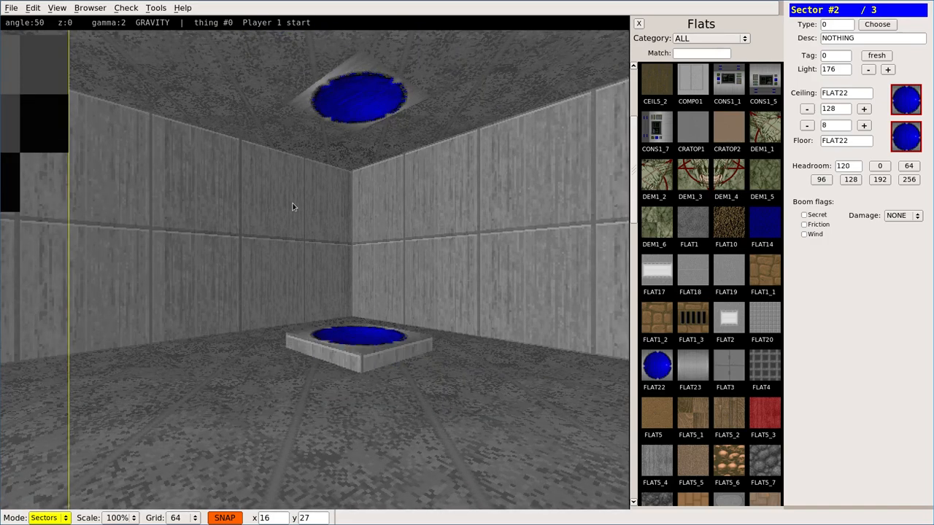
left_click(863, 125)
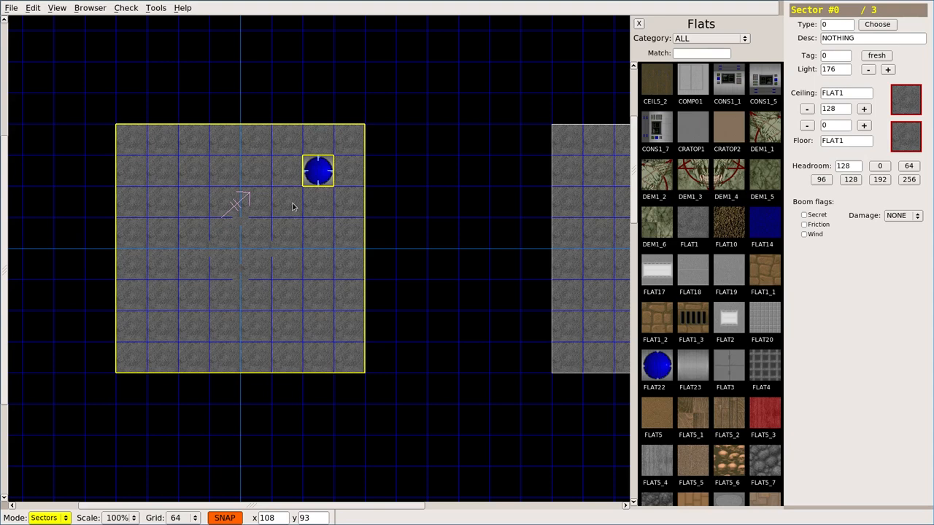
mouse_move(138, 224)
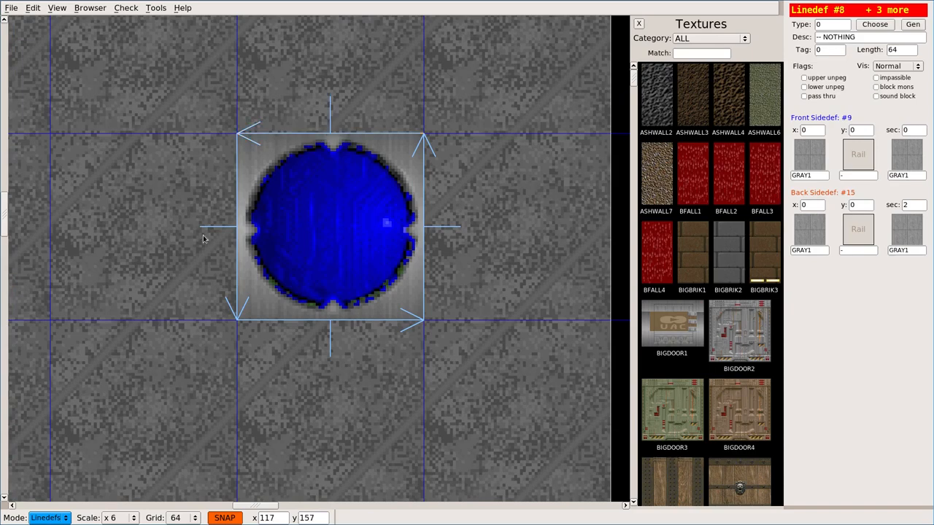
mouse_move(339, 342)
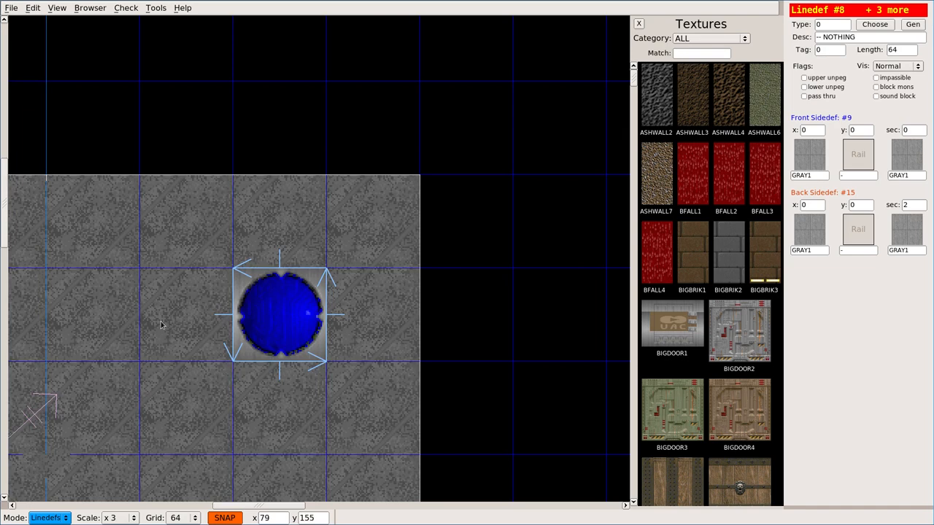
mouse_move(292, 314)
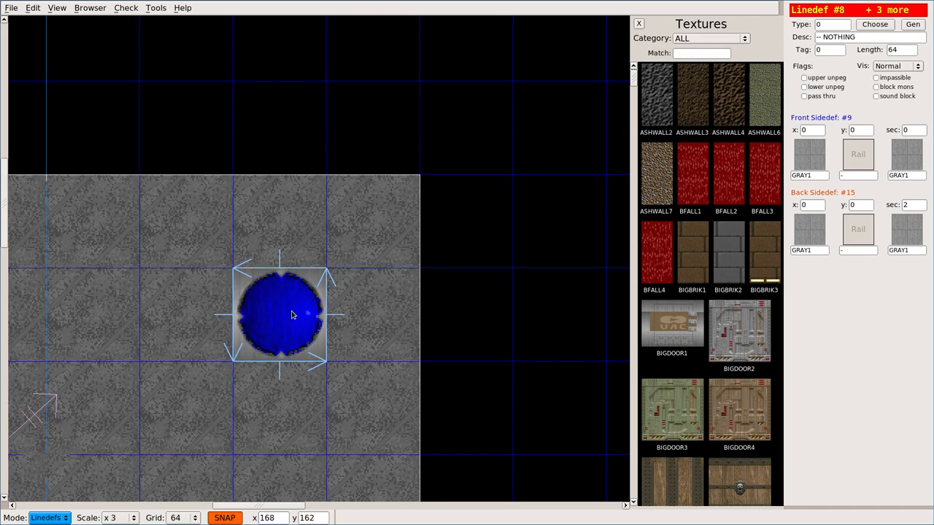
mouse_move(284, 322)
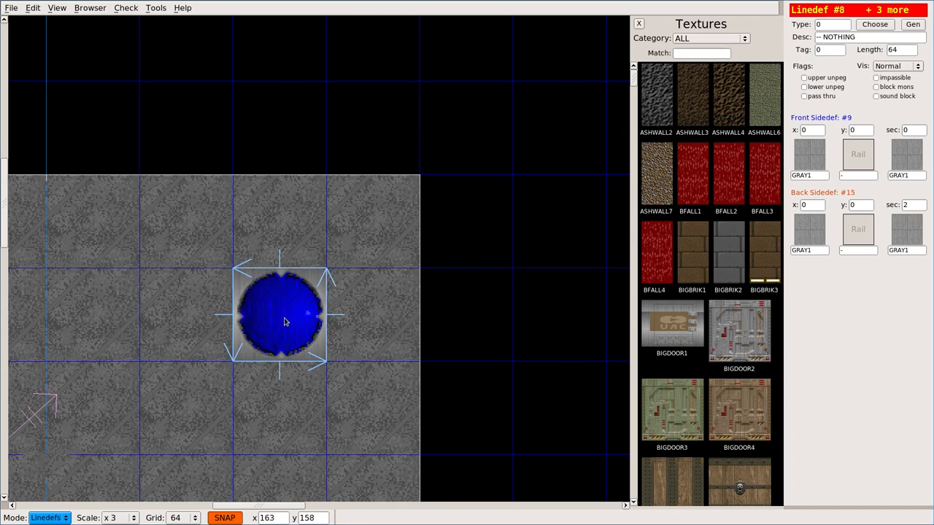
mouse_move(135, 320)
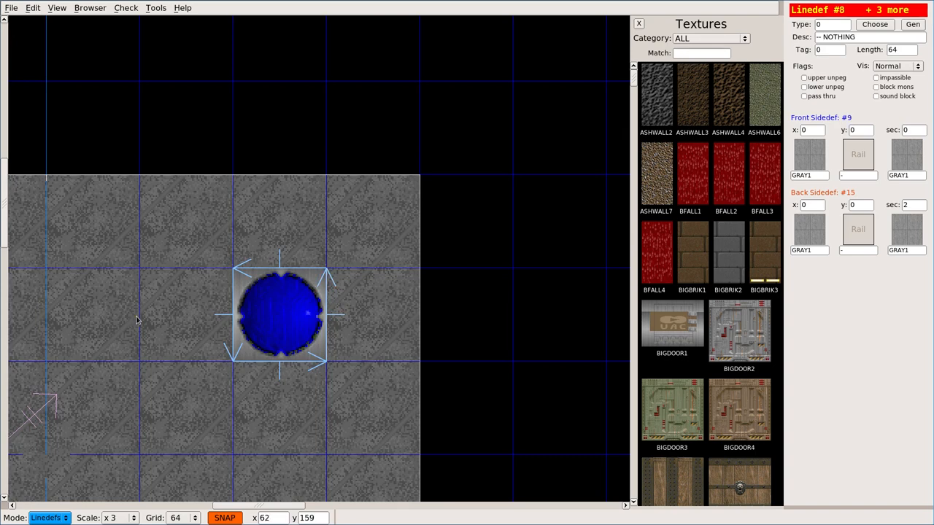
mouse_move(292, 315)
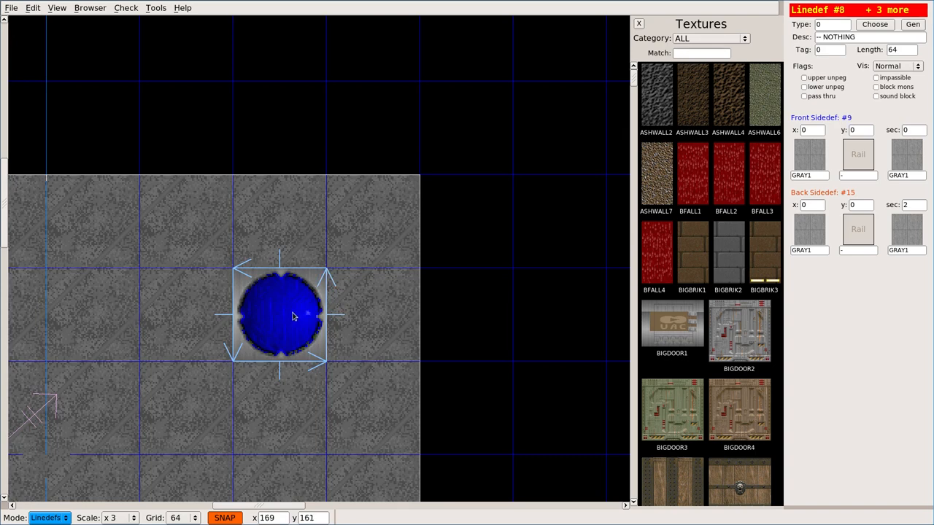
mouse_move(285, 341)
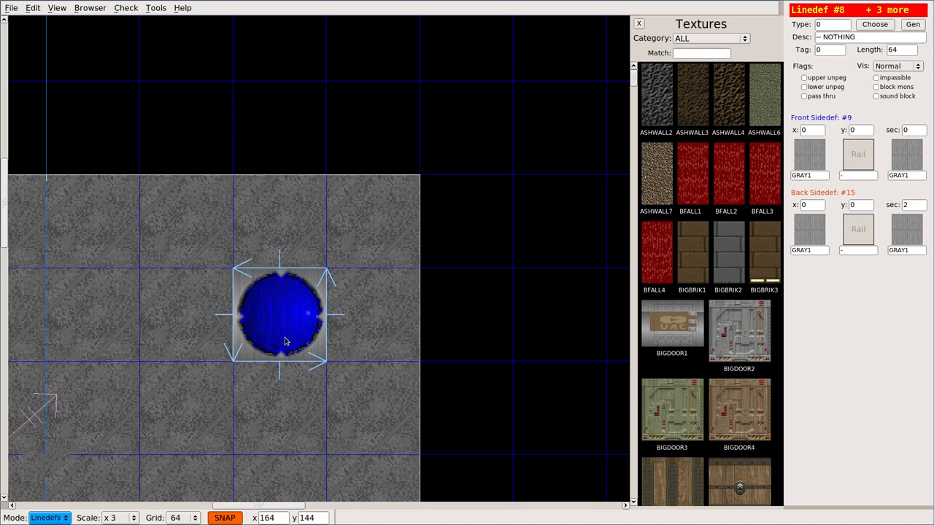
Zoom the map view toward the blue pad to reach its four edges.
scroll("down", 3)
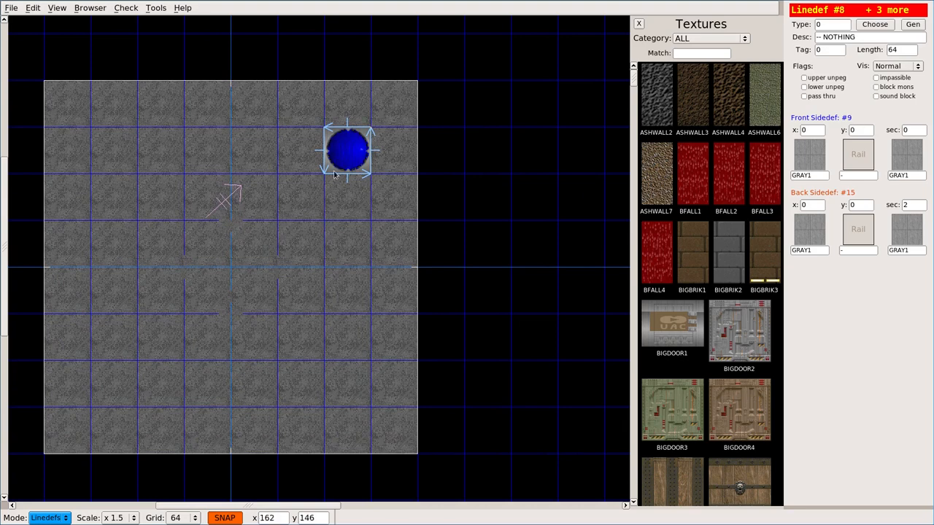
mouse_move(356, 159)
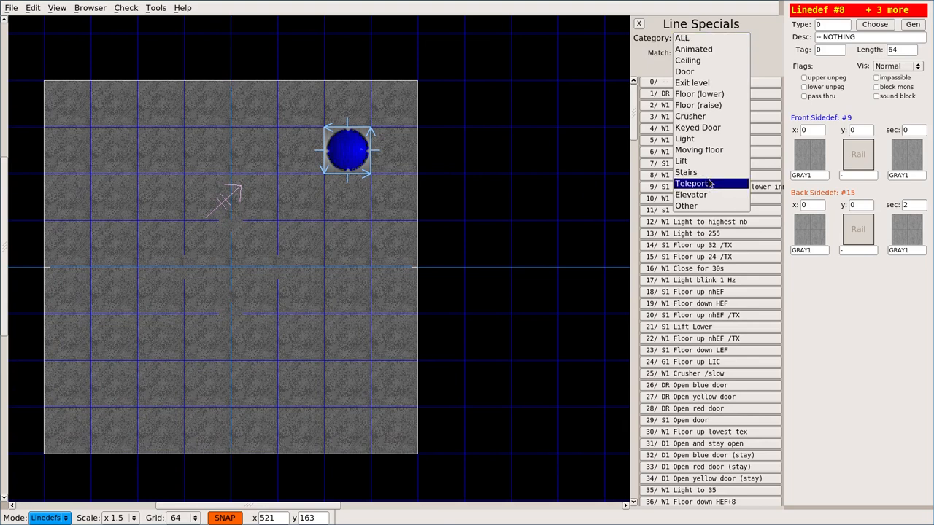
Assign the Teleport-category special 97 WR Teleport to the pad's four lines.
left_click(691, 184)
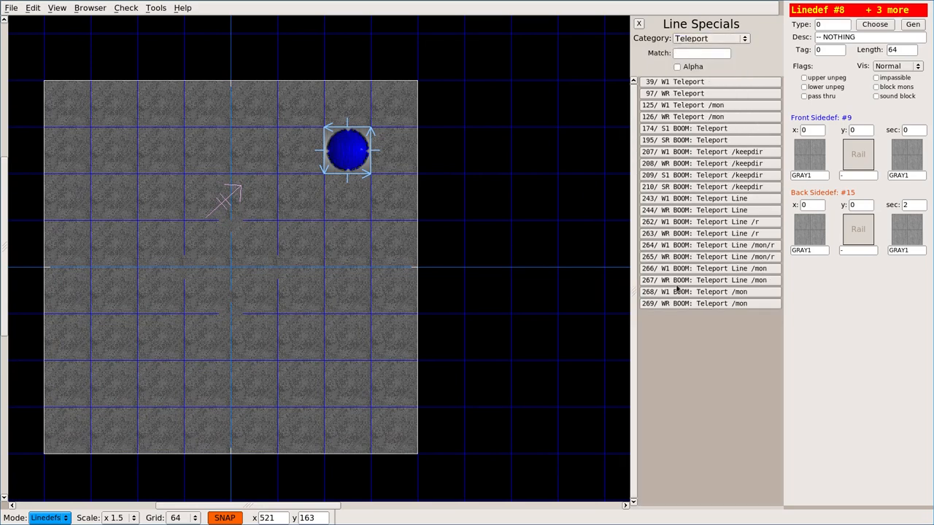
mouse_move(680, 262)
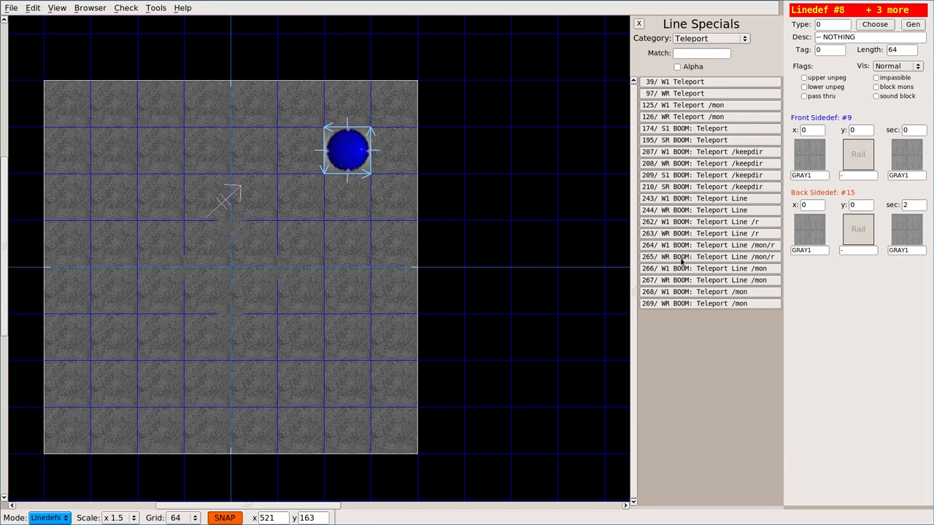
mouse_move(715, 184)
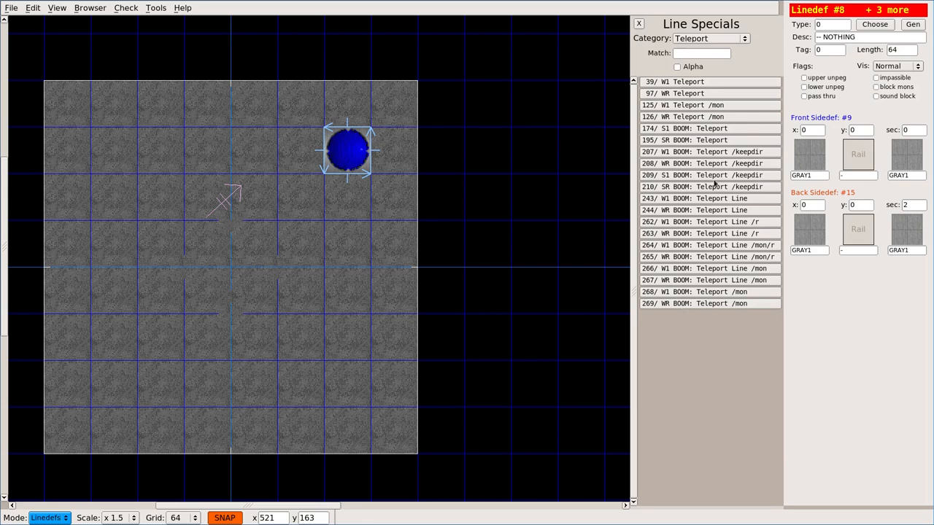
mouse_move(683, 83)
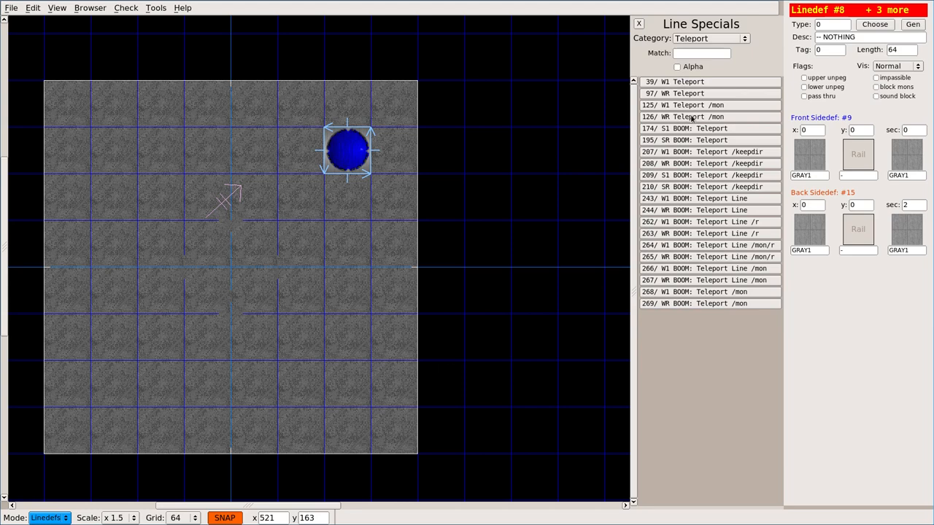
mouse_move(674, 94)
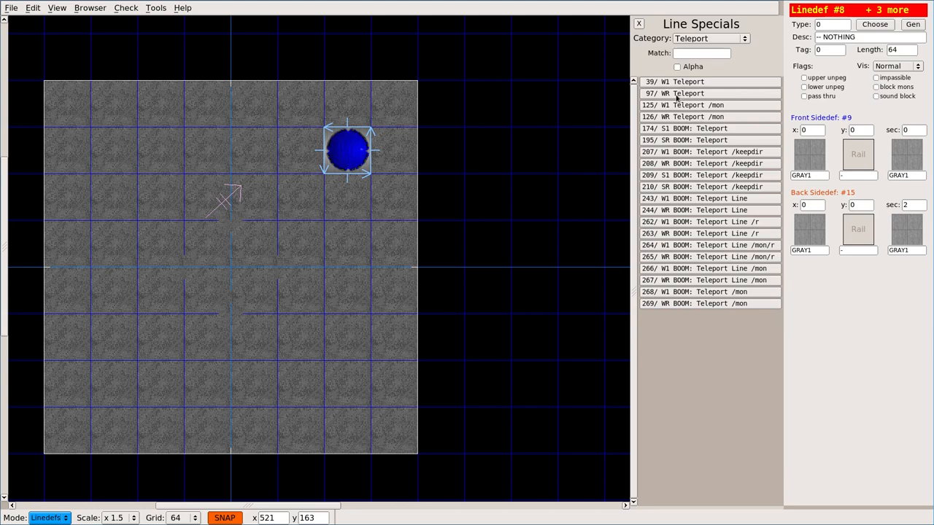
mouse_move(674, 99)
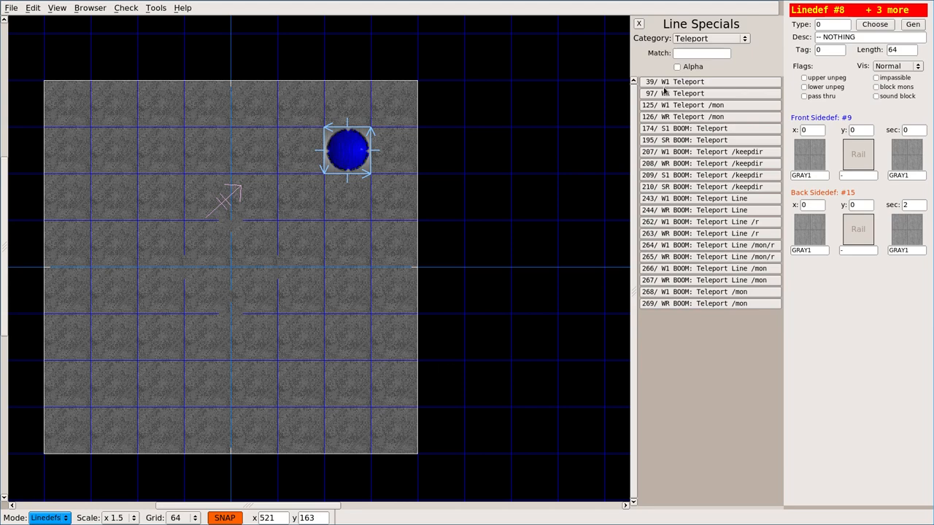
mouse_move(665, 105)
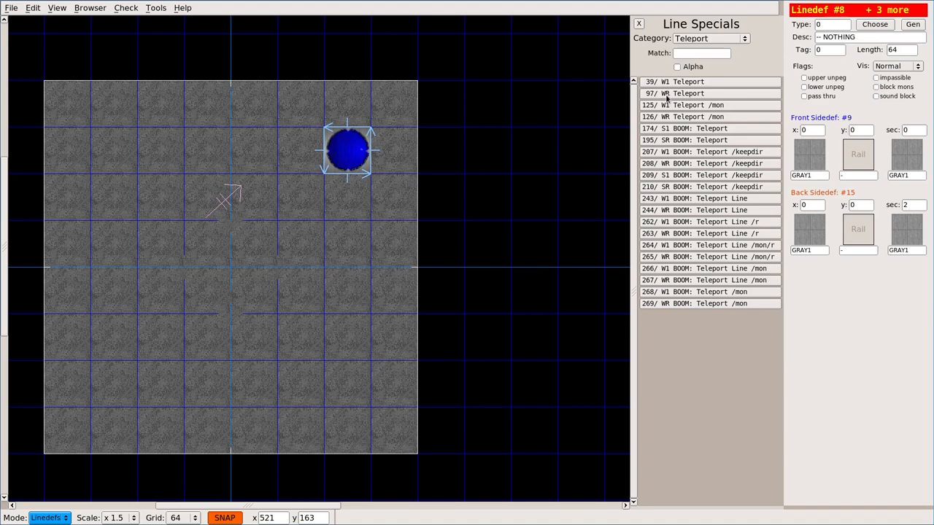
mouse_move(694, 108)
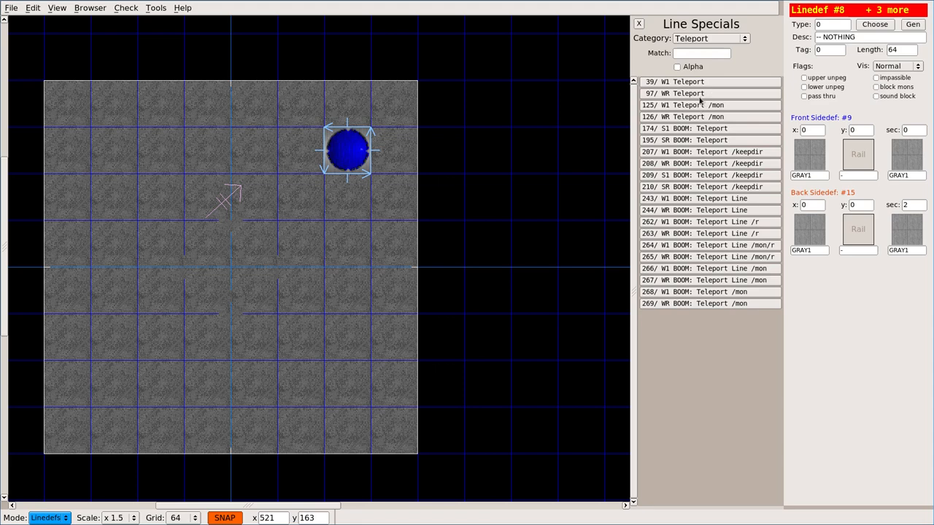
left_click(365, 178)
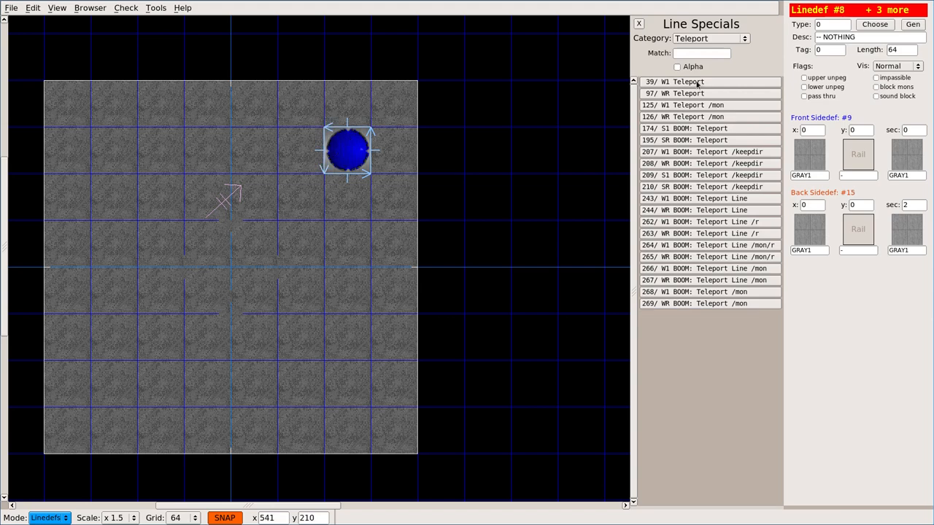
left_click(682, 93)
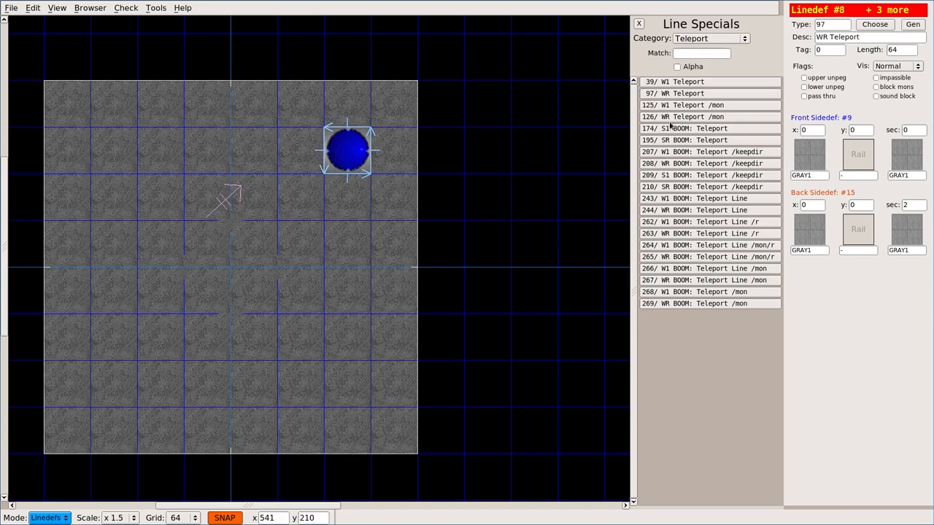
mouse_move(493, 303)
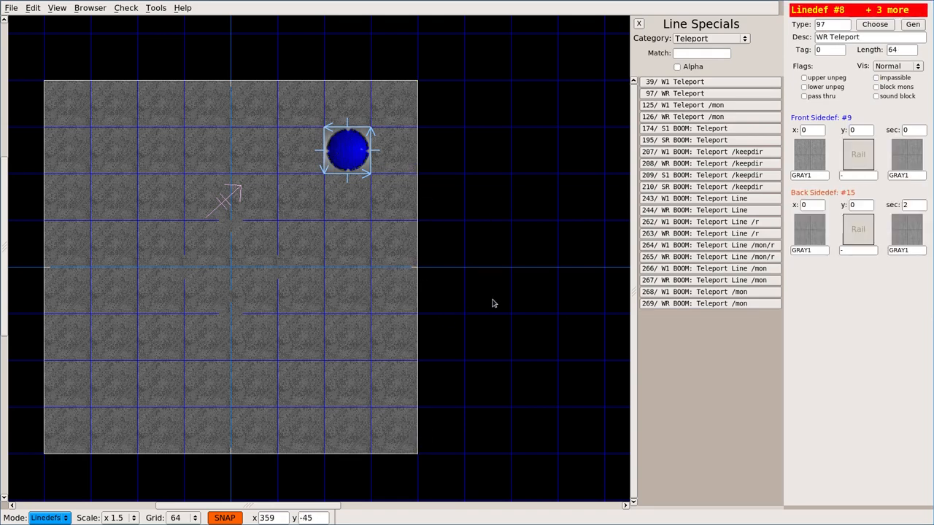
Set the teleport lines' tag to 1 and move on to the sectors for the matching tag.
left_click(372, 169)
type("1")
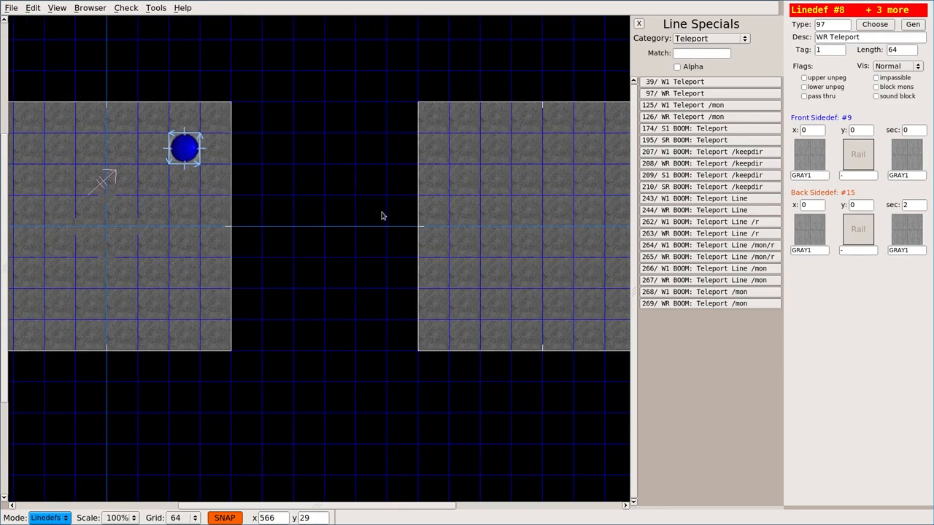
left_click(47, 518)
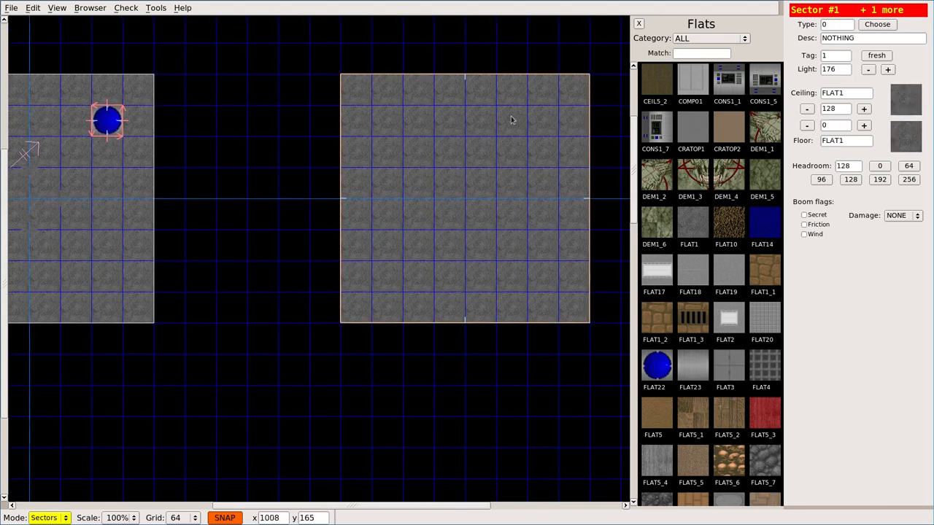
mouse_move(517, 157)
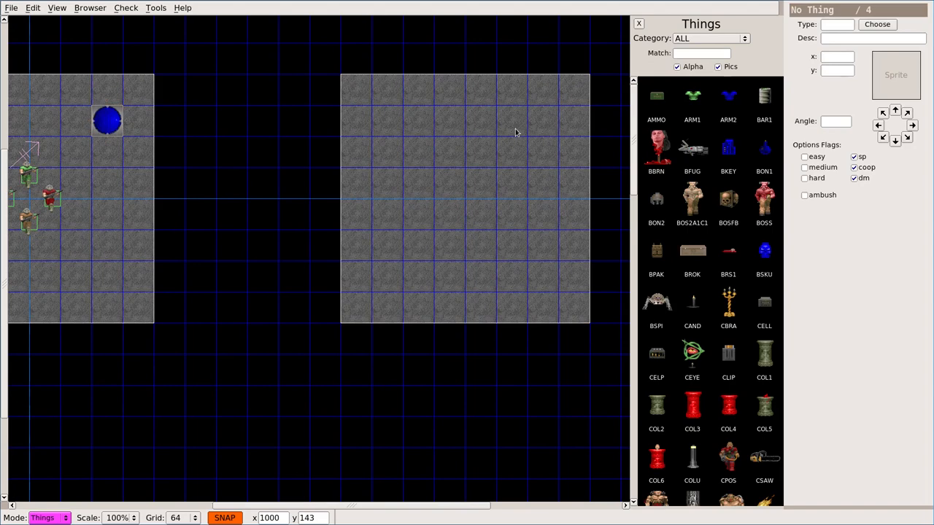
mouse_move(455, 213)
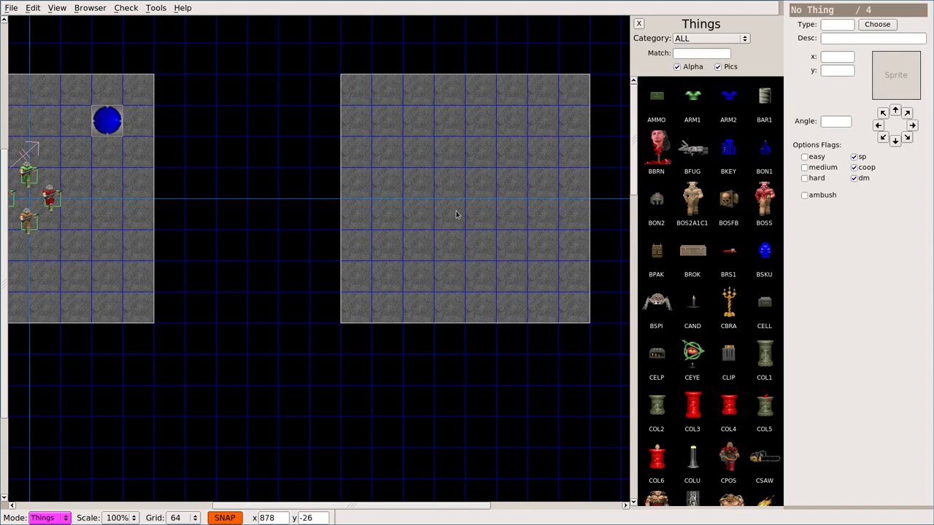
Place a TFOG Teleport exit thing in the second room, filtered with 'f', turned to face north.
left_click(466, 198)
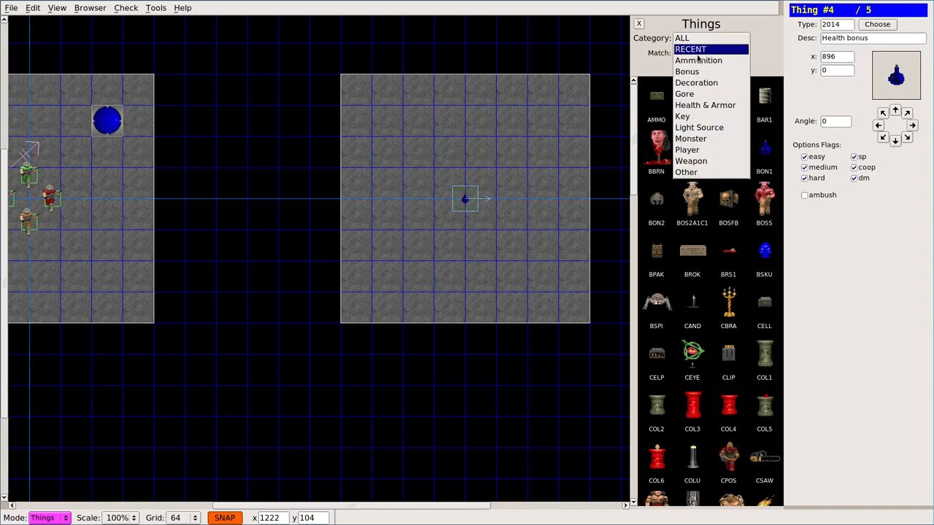
left_click(681, 38)
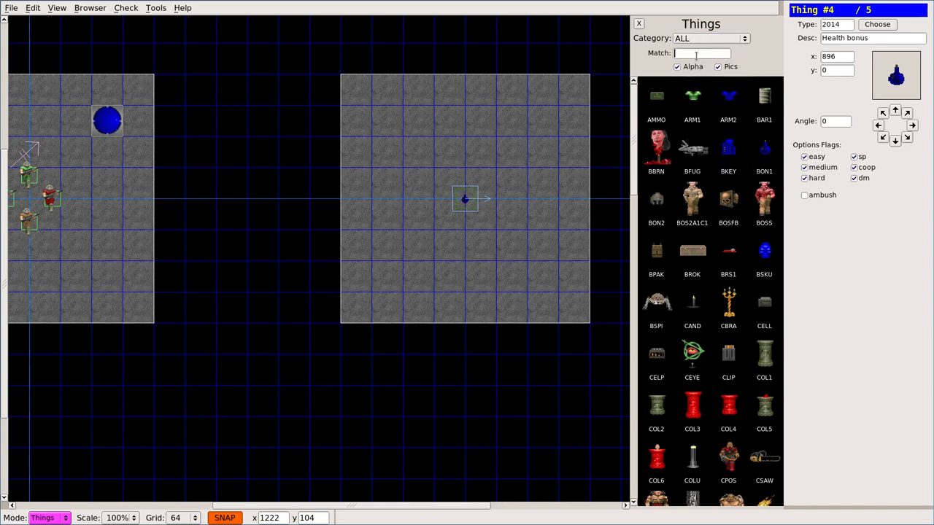
type("f")
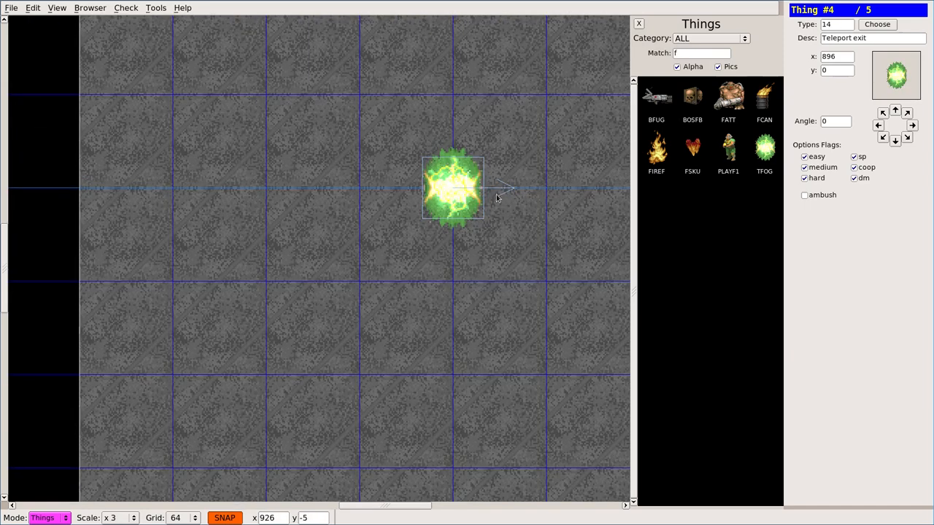
mouse_move(408, 224)
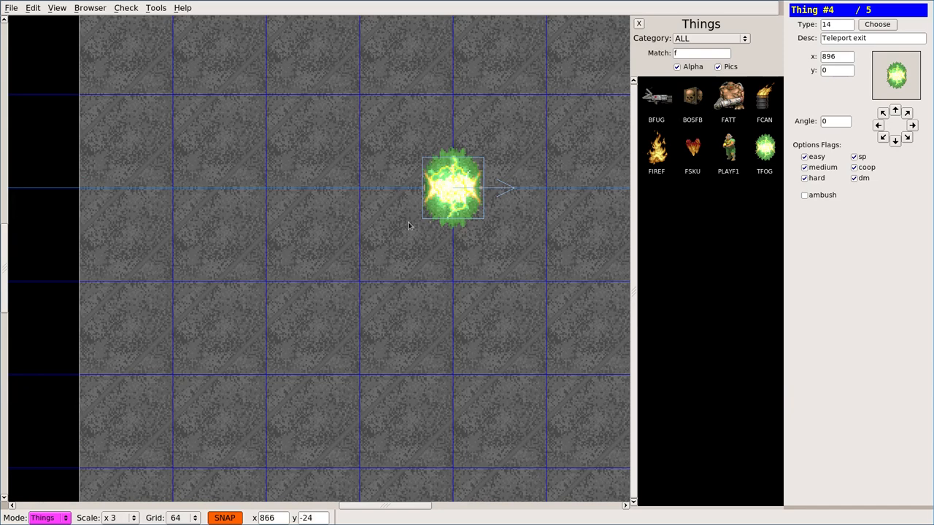
mouse_move(522, 168)
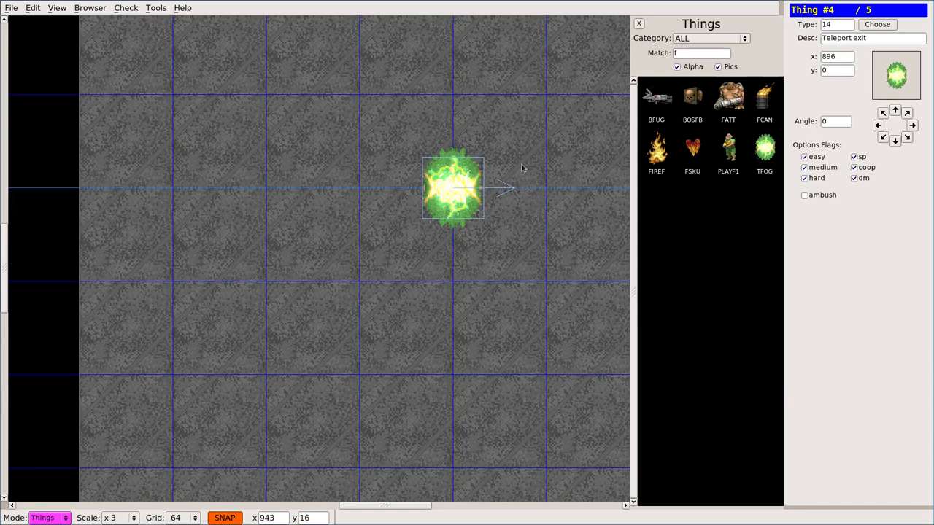
mouse_move(894, 114)
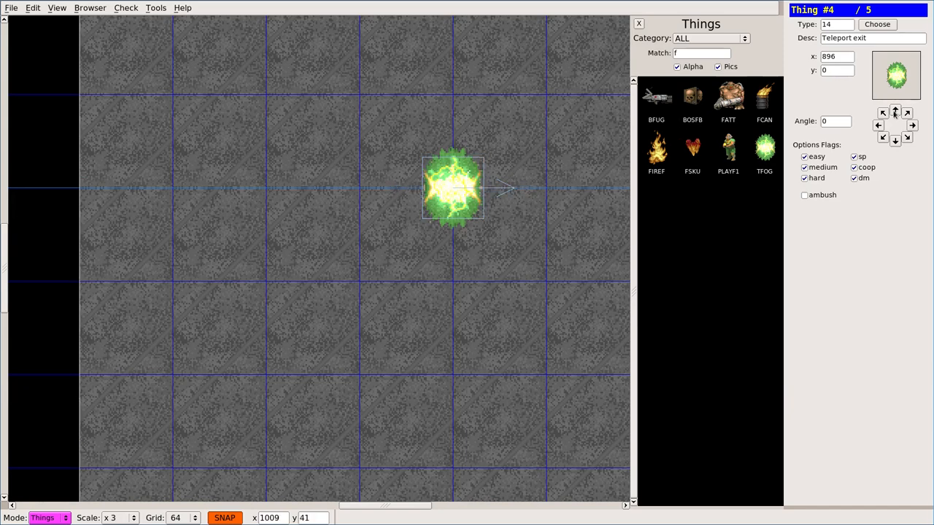
left_click(895, 137)
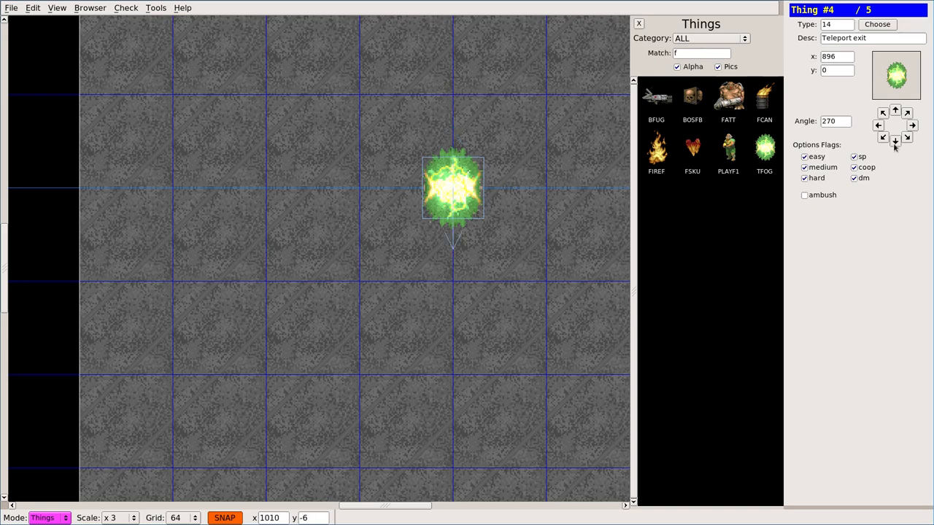
left_click(912, 125)
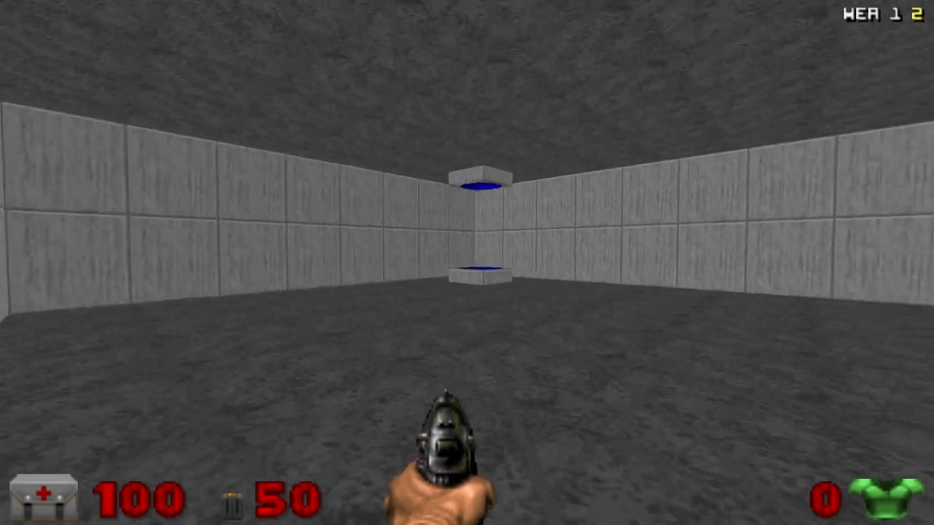
left_click(467, 262)
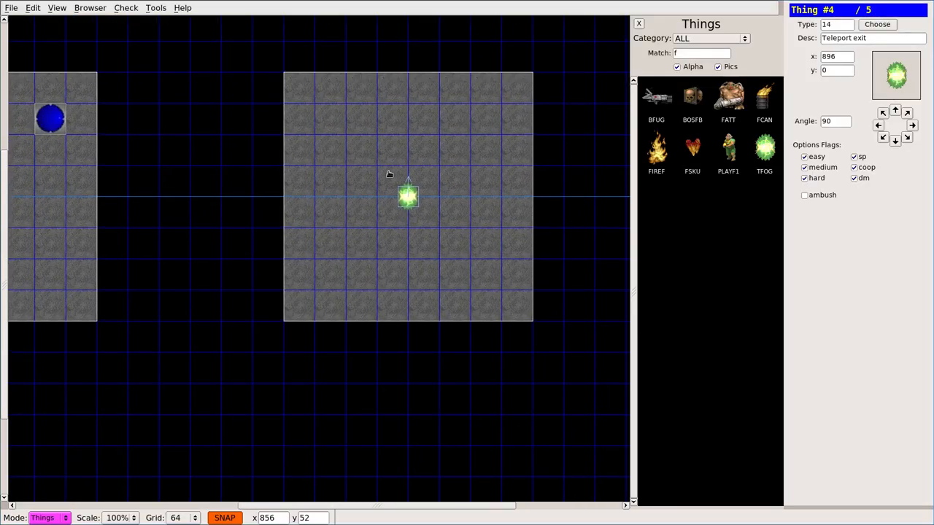
mouse_move(344, 170)
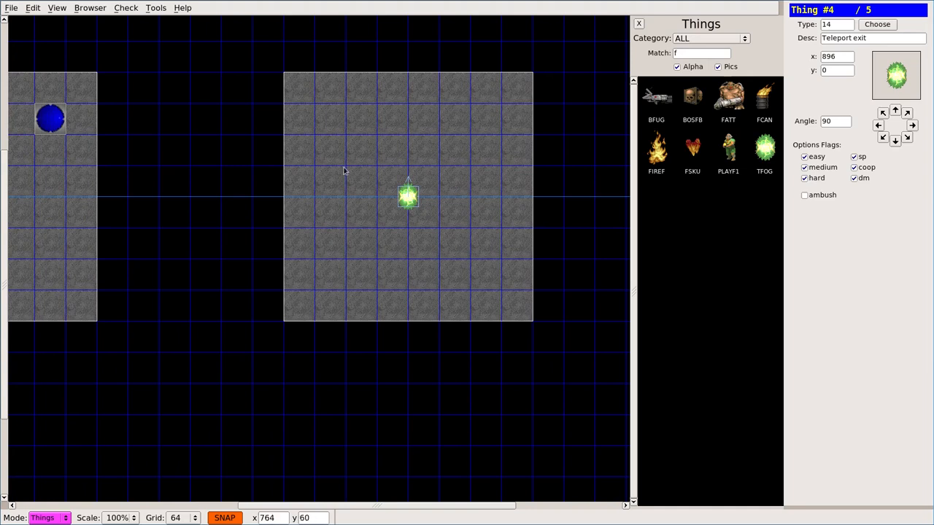
mouse_move(421, 183)
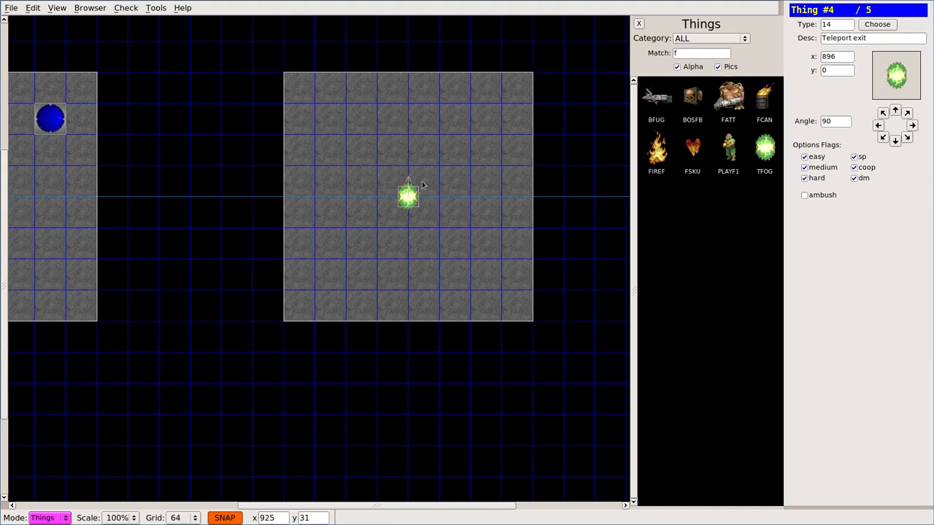
mouse_move(443, 178)
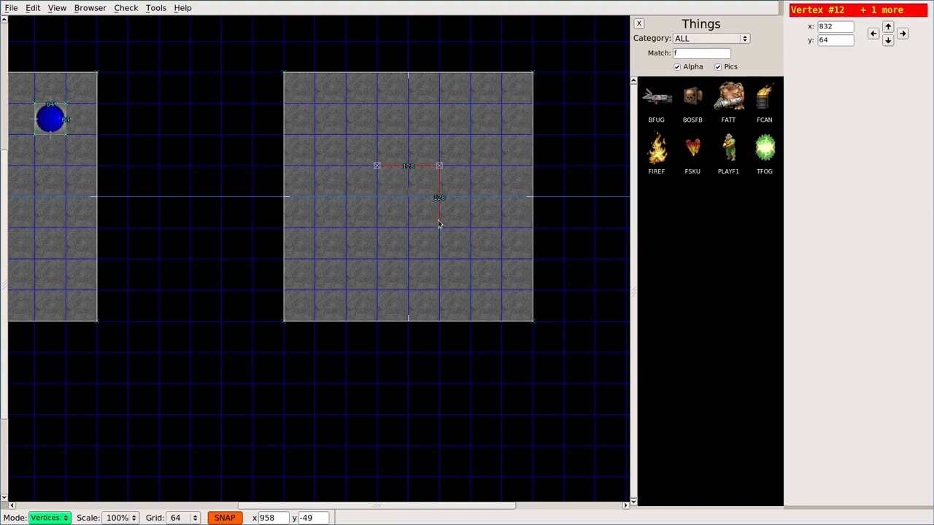
Close the 64x64 pad around the teleport exit and select its sector for the FLAT22 floor.
left_click(45, 516)
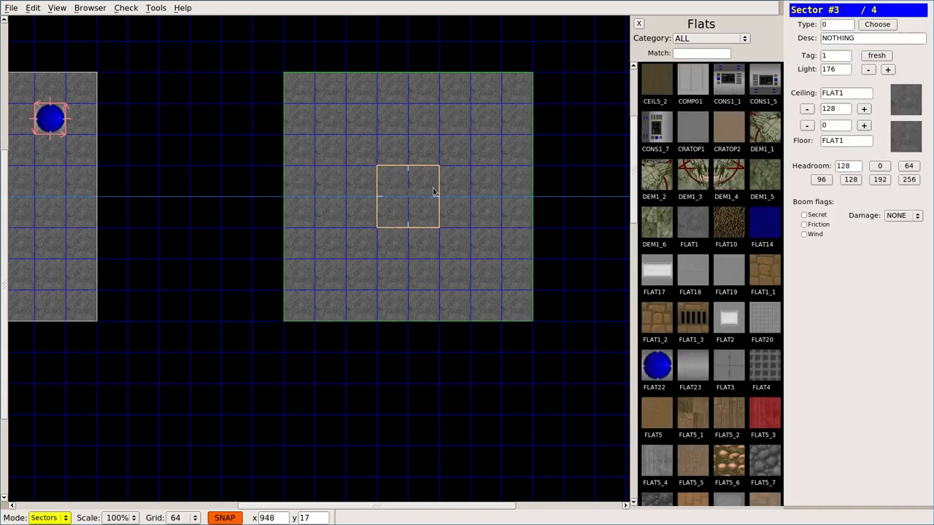
left_click(656, 365)
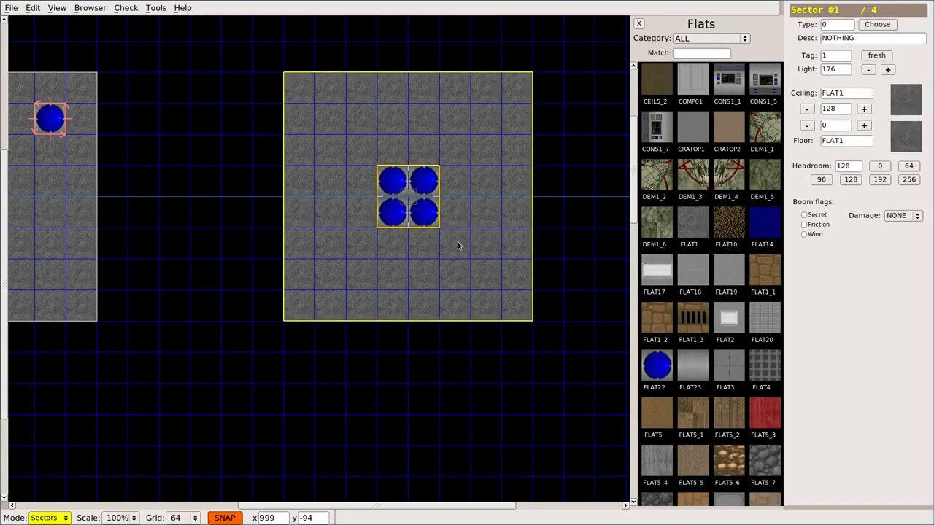
mouse_move(466, 277)
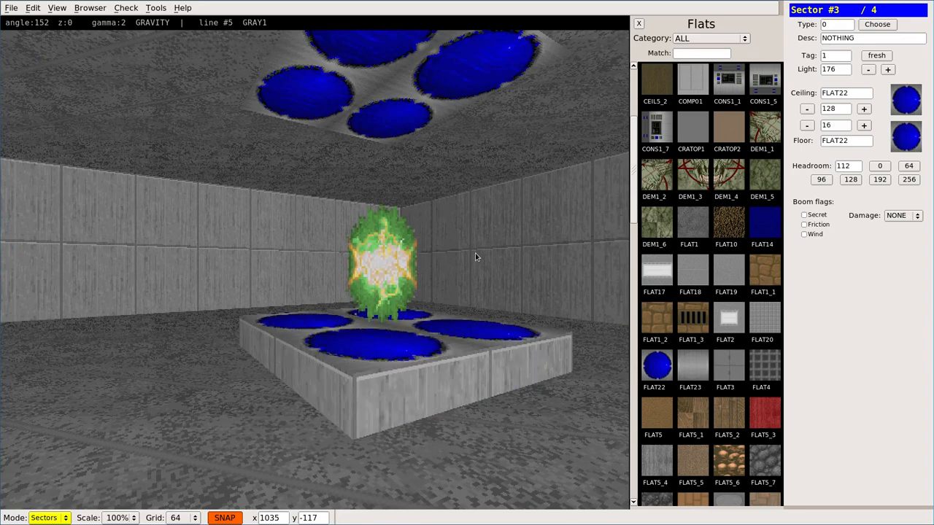
Drop the second pad's floor from 16 to 8 to match the first pad.
left_click(806, 126)
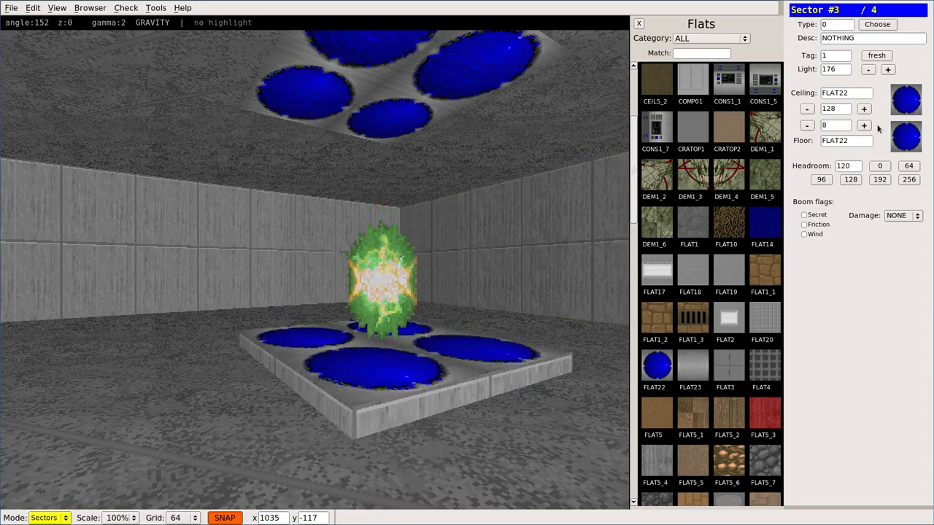
left_click(806, 108)
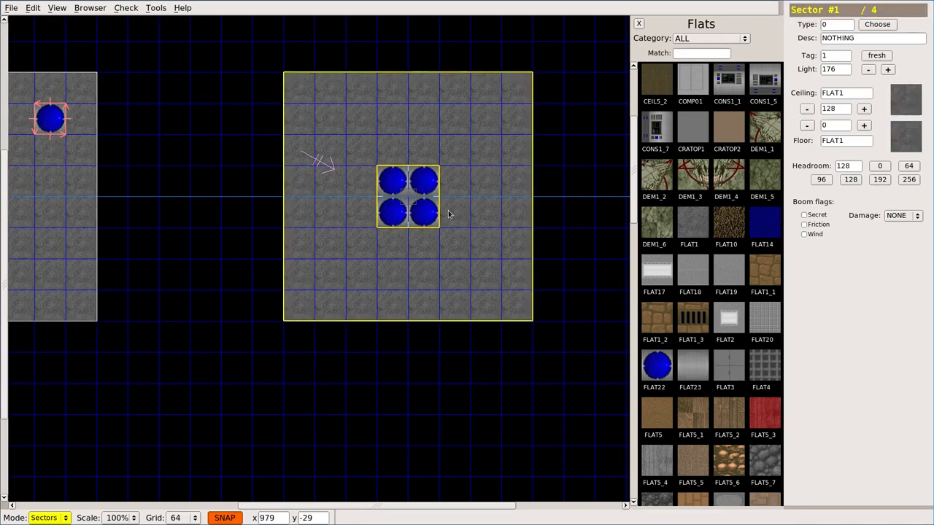
Rework the right room's pad, outlining a 64-unit square at its centre.
left_click(407, 197)
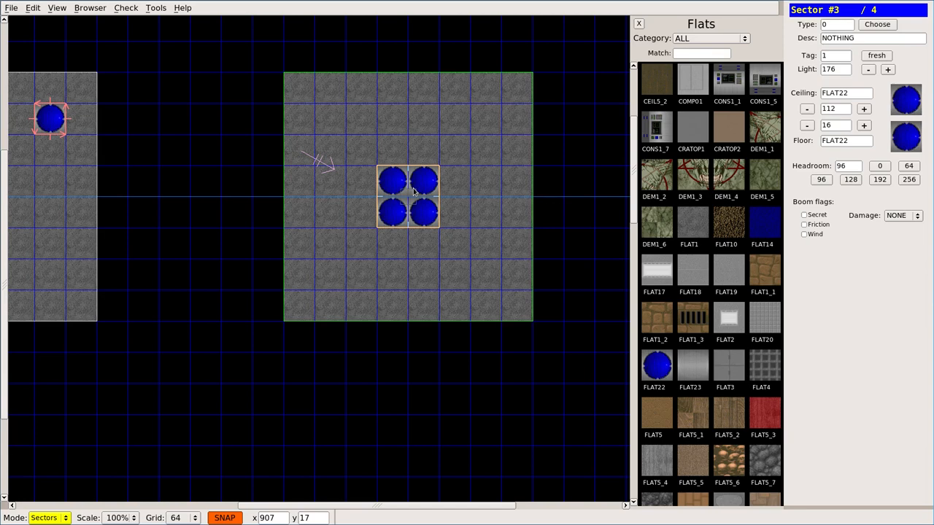
mouse_move(422, 189)
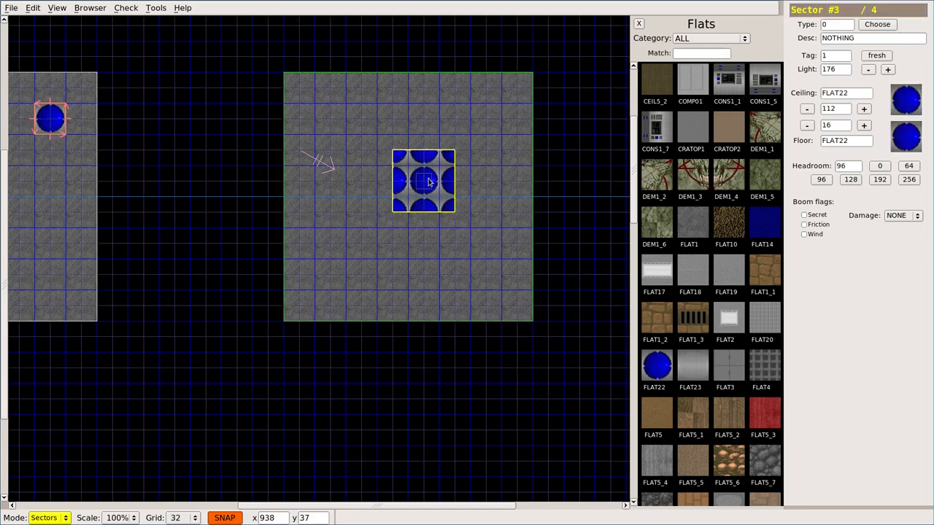
left_click(467, 225)
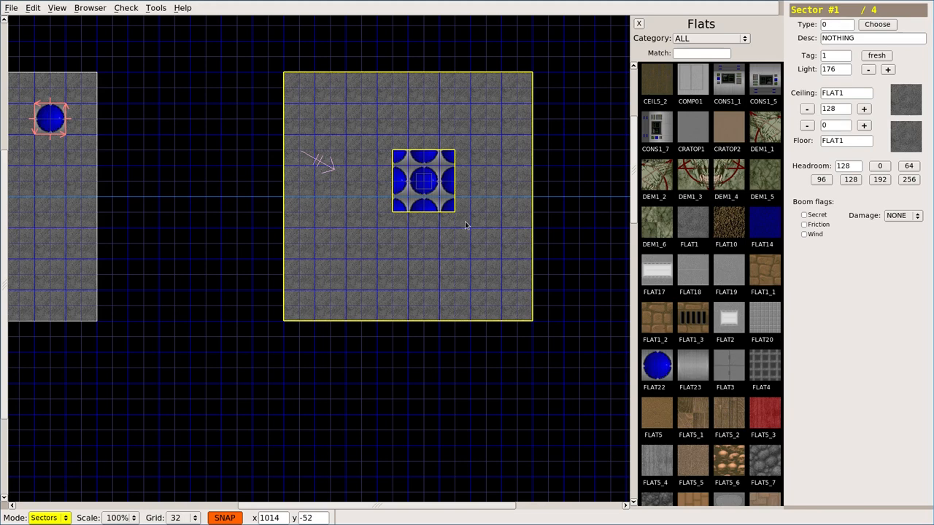
mouse_move(335, 80)
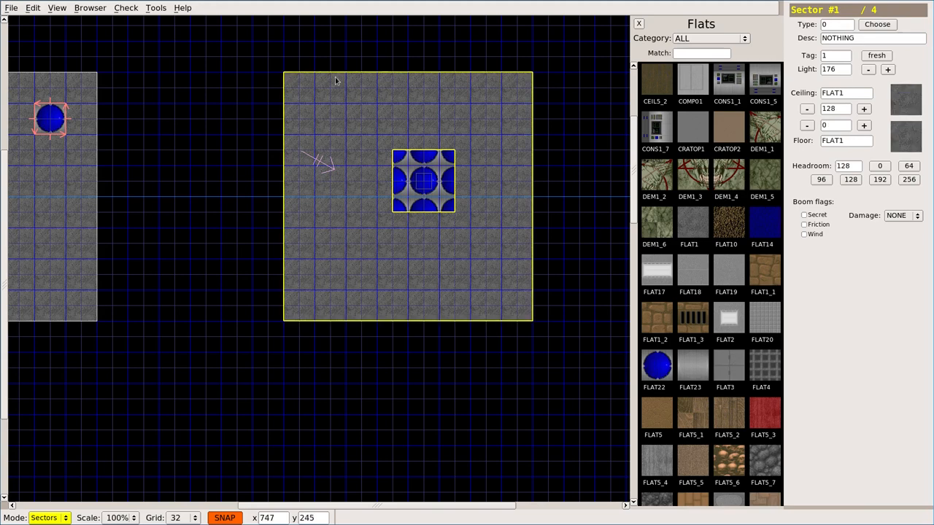
left_click_drag(423, 181, 407, 197)
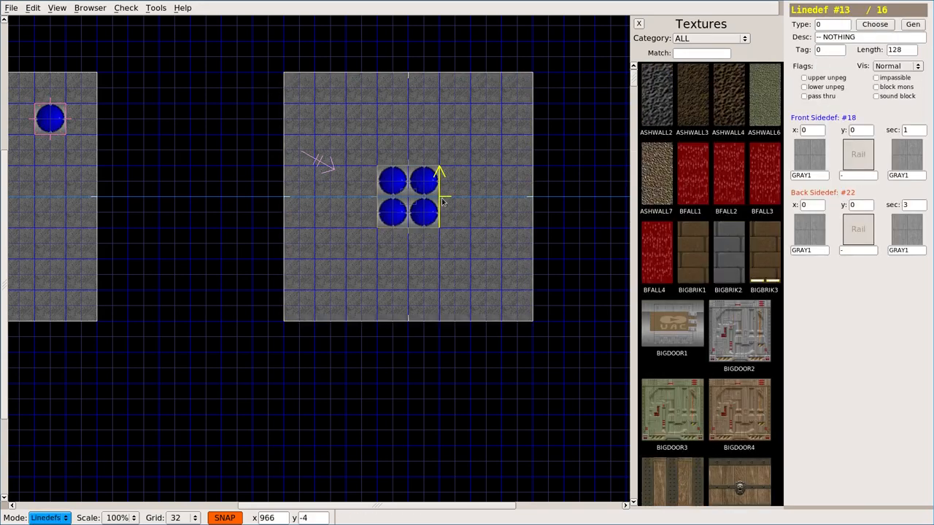
left_click(392, 197)
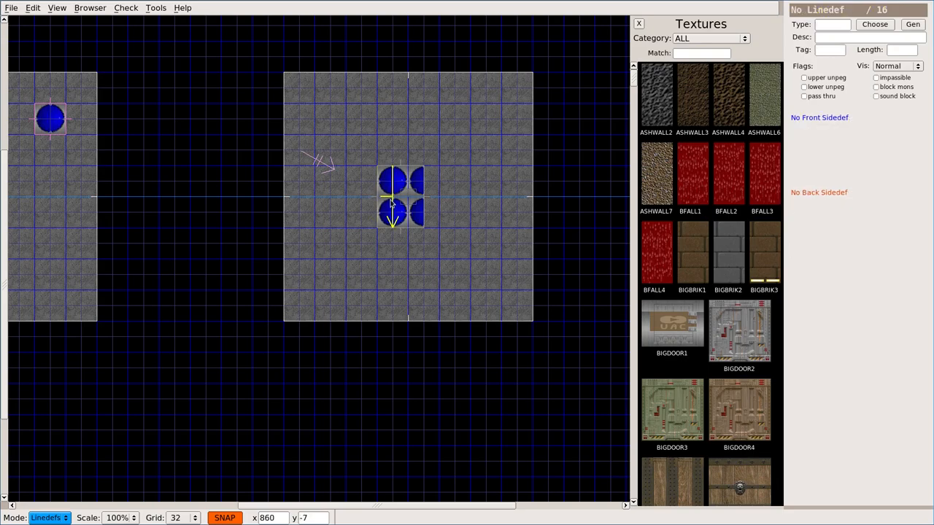
left_click(405, 211)
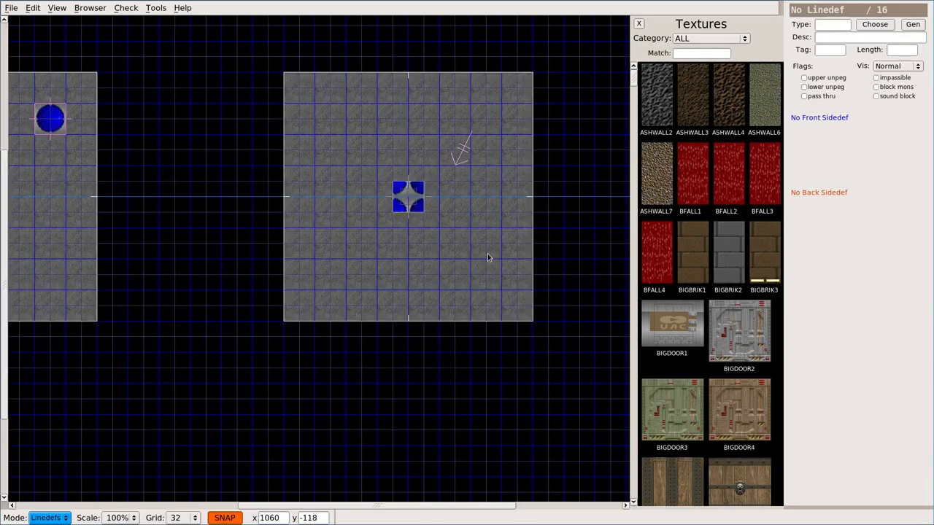
Finish the right pad outline and set it to FLAT22 floor/ceiling, floor 16, ceiling 112.
left_click(421, 197)
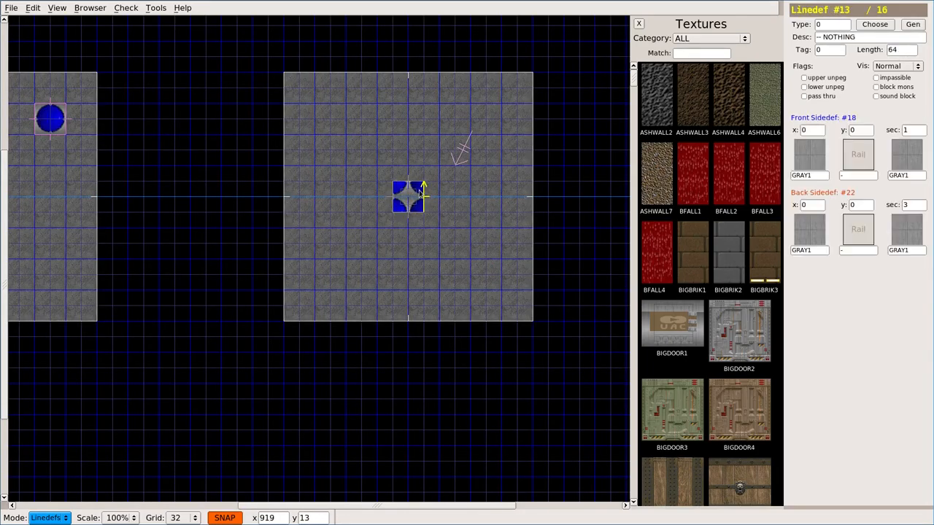
left_click(47, 516)
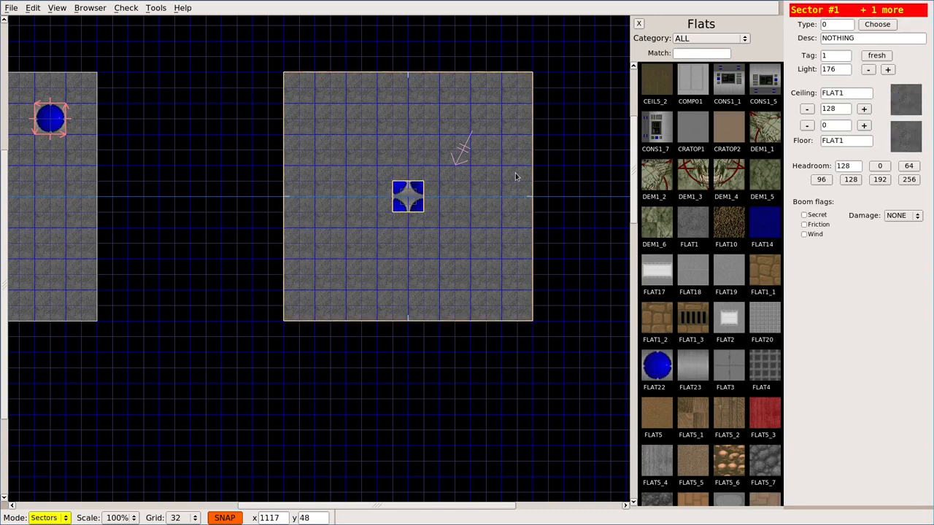
mouse_move(489, 186)
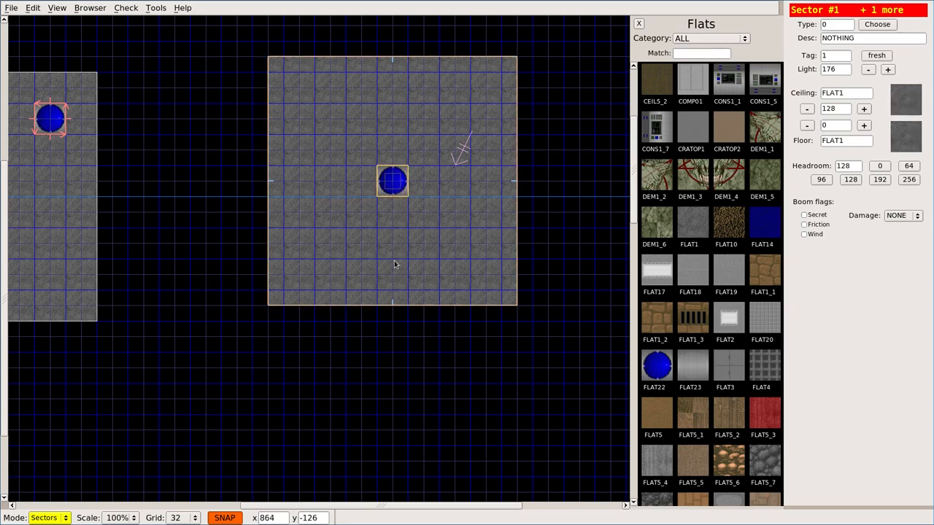
left_click(392, 181)
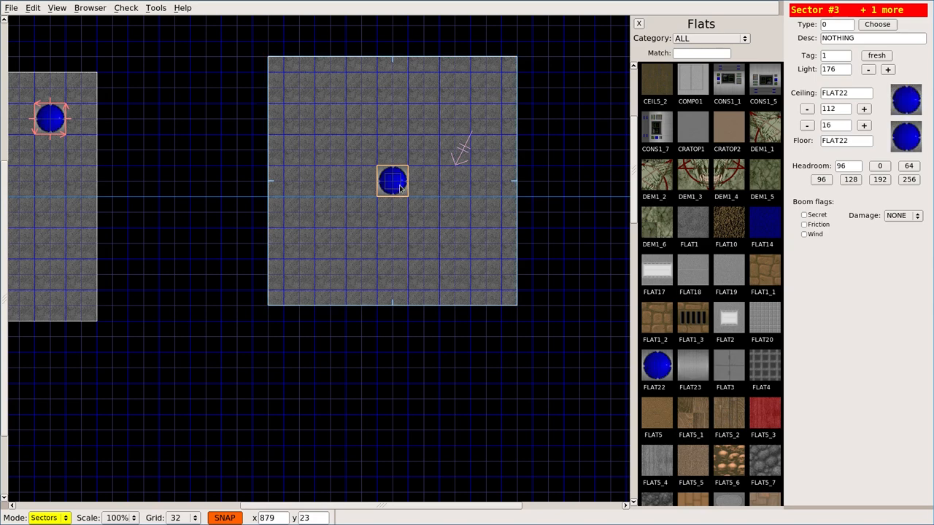
left_click(416, 219)
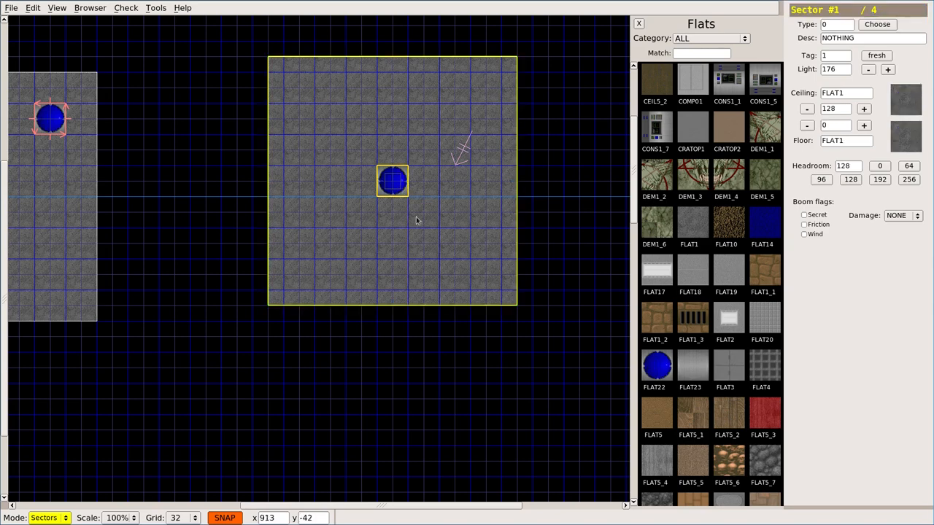
mouse_move(474, 230)
type("0")
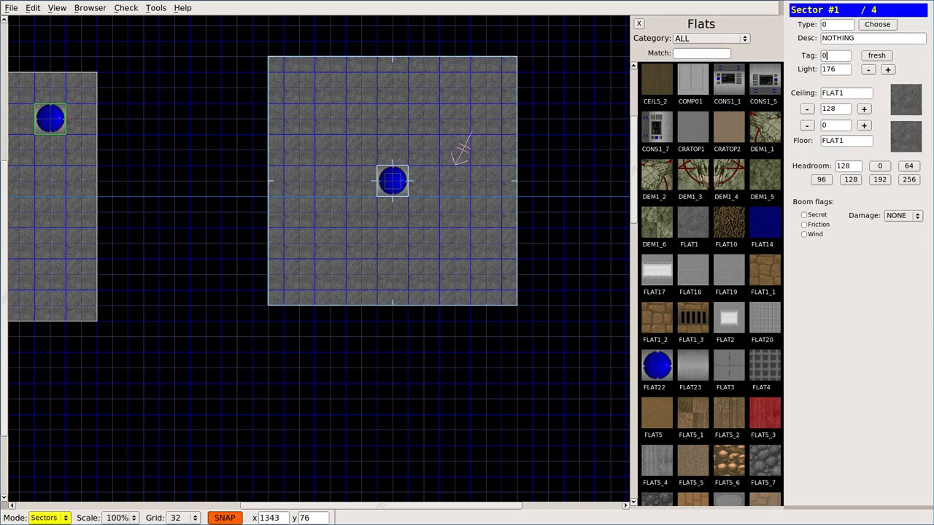
left_click(358, 210)
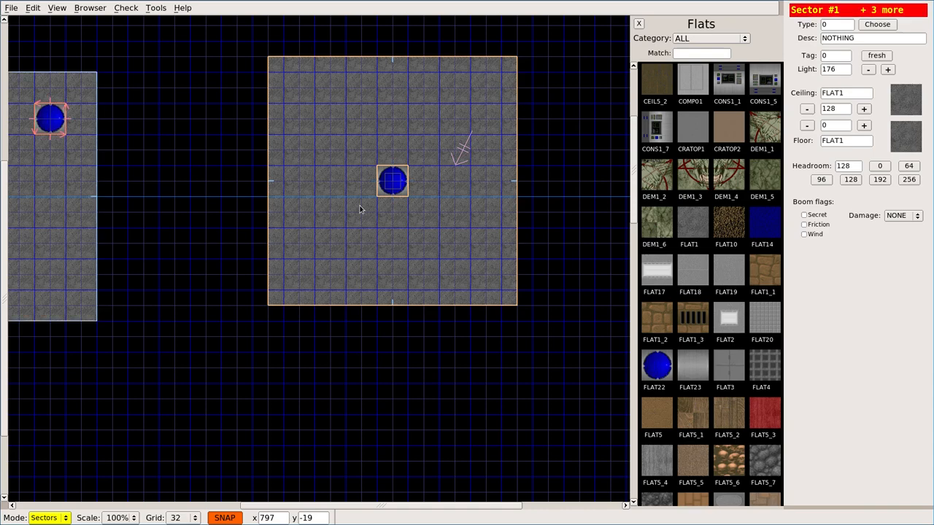
mouse_move(416, 207)
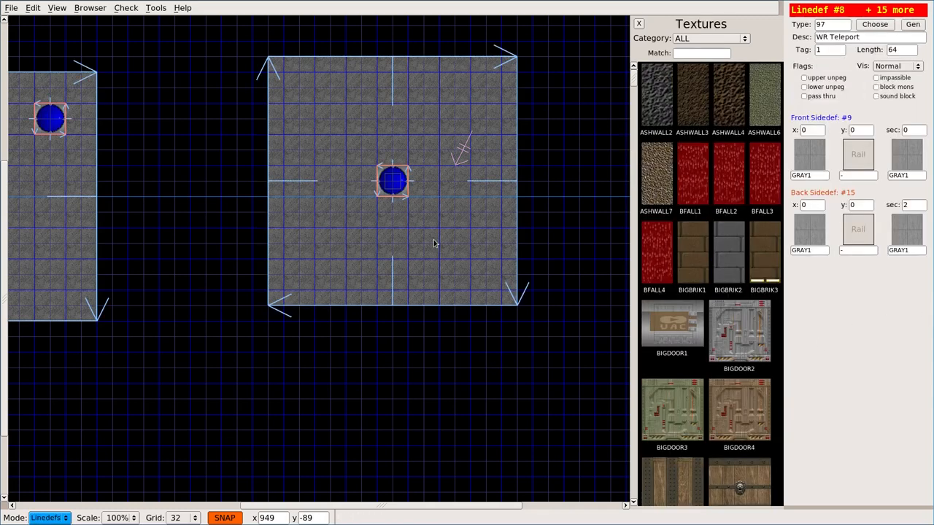
Select the right pad's four edges and assign them tag 2.
left_click(379, 182)
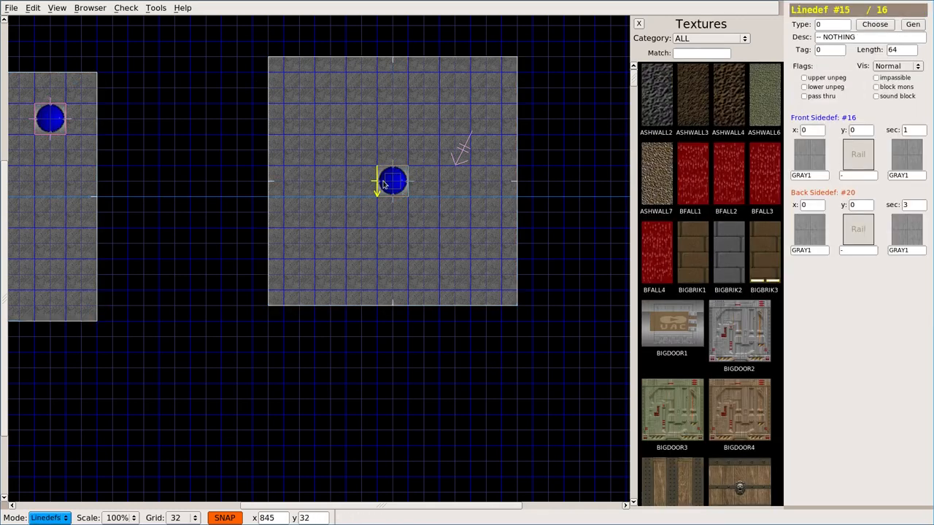
left_click(47, 516)
type("2")
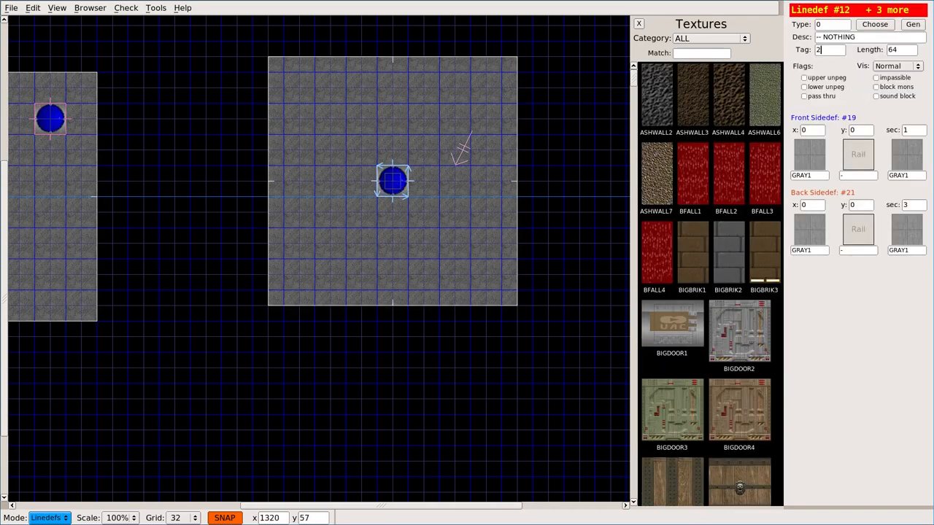
left_click(874, 23)
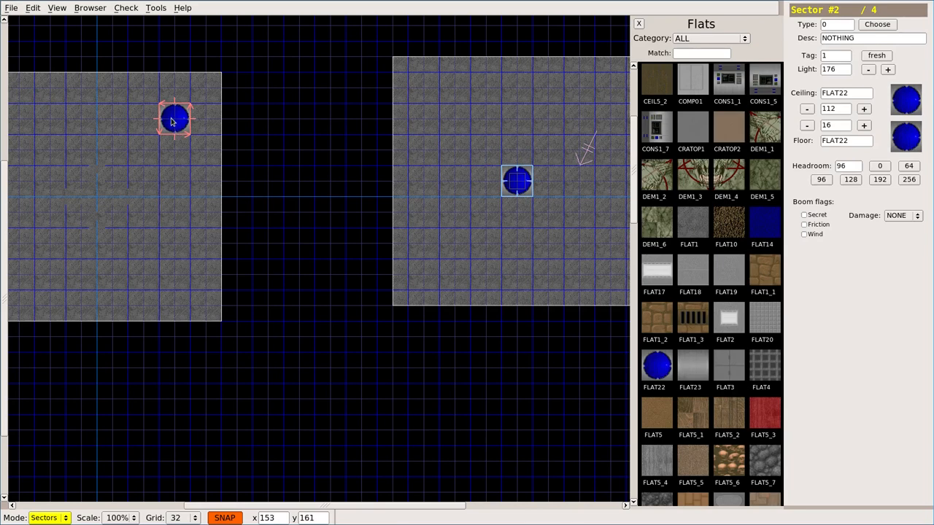
Set the left room's pad sector tag to 2.
left_click(174, 120)
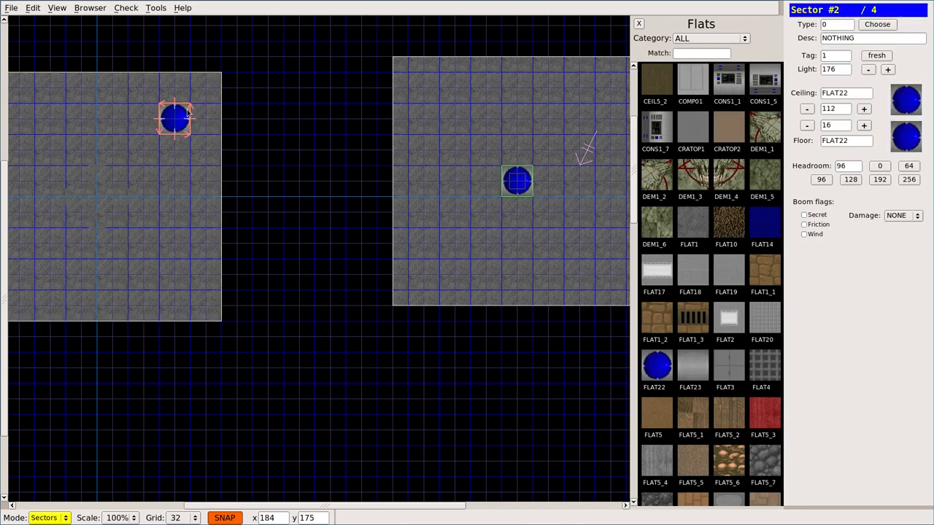
mouse_move(239, 100)
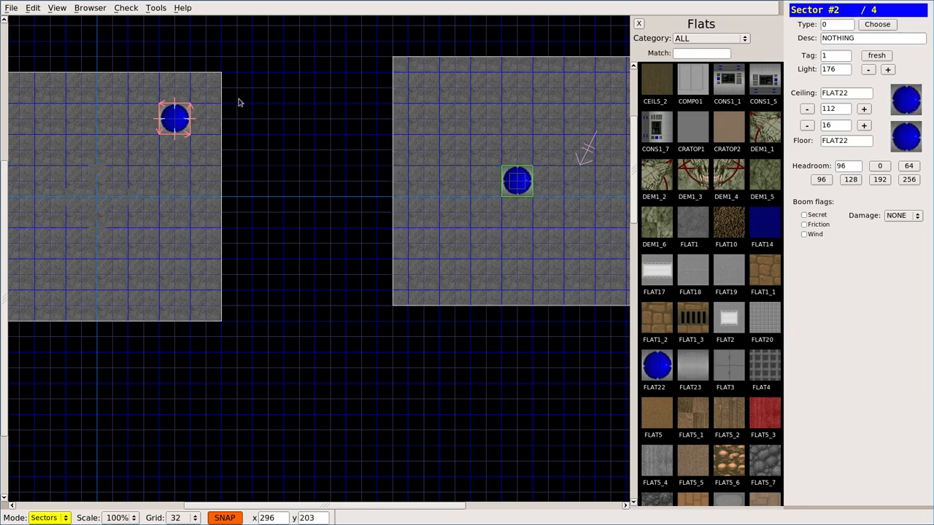
left_click(516, 181)
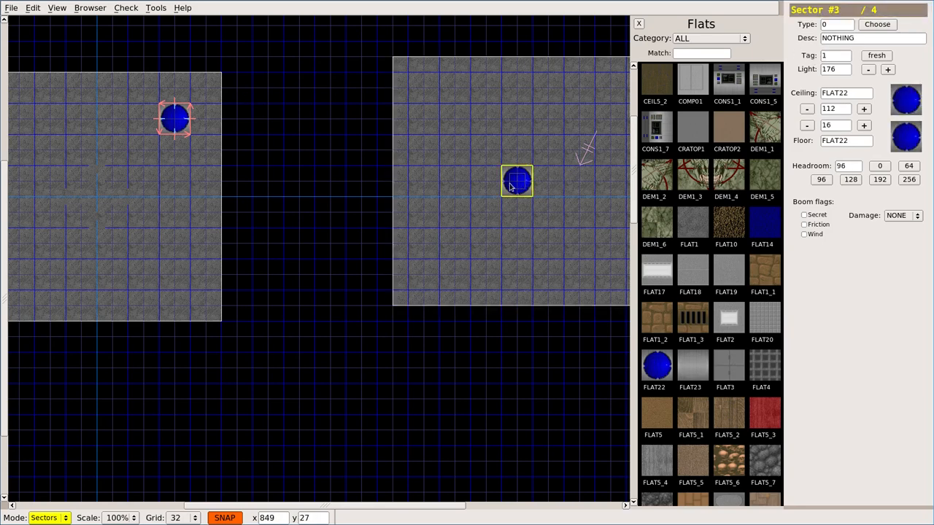
left_click(517, 181)
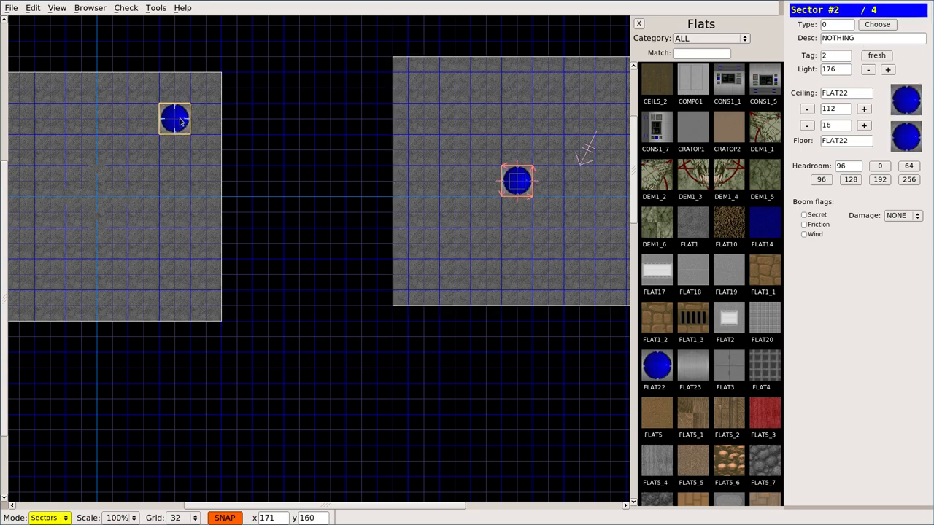
left_click(503, 254)
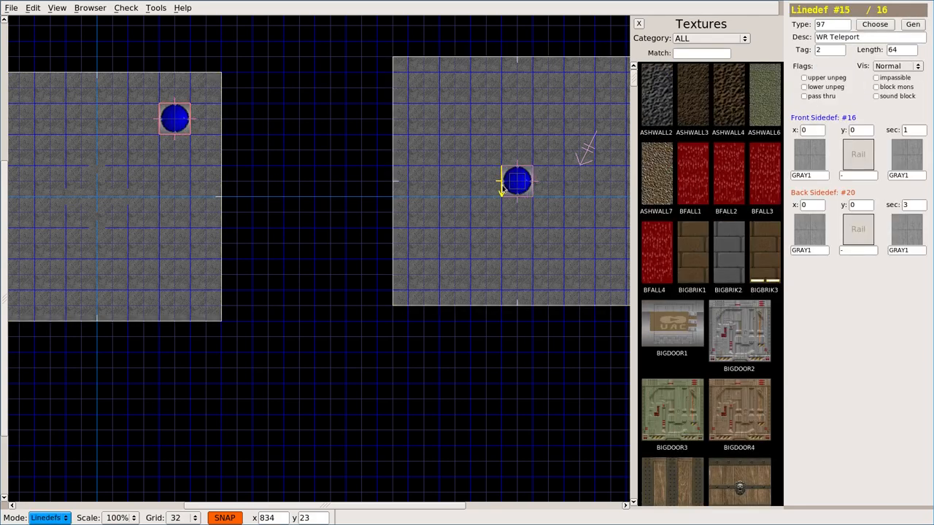
Verify the right pad's edges are type 97 WR Teleport linedefs with tag 2.
left_click(517, 237)
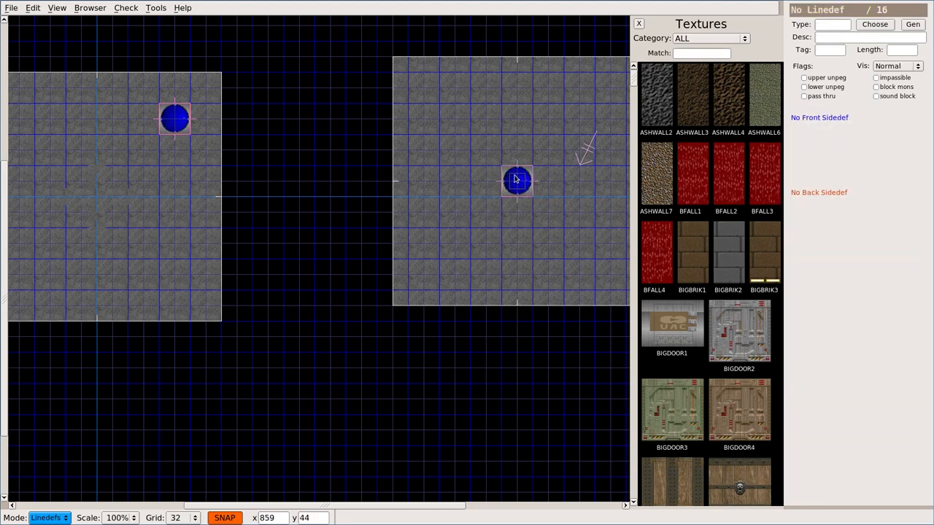
left_click(186, 117)
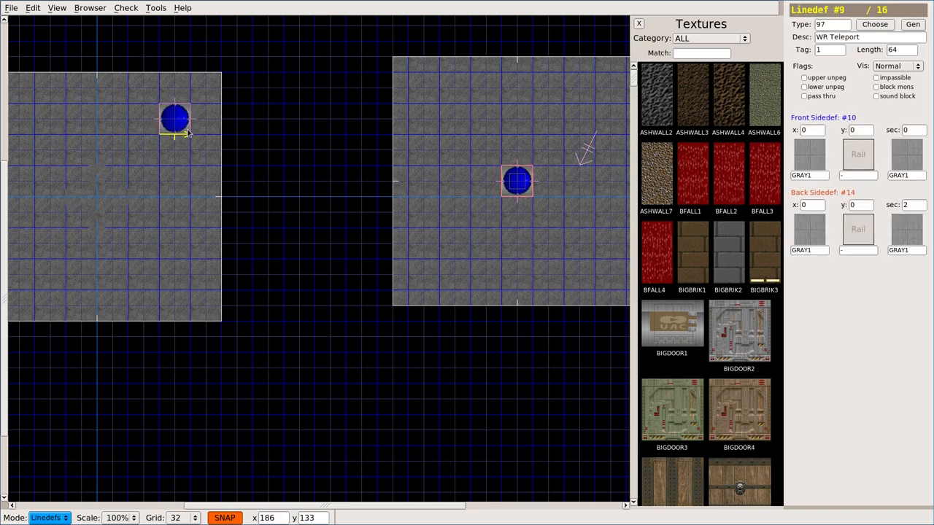
Insert a Teleport exit (TFOG) thing on the left room's pad.
left_click(197, 172)
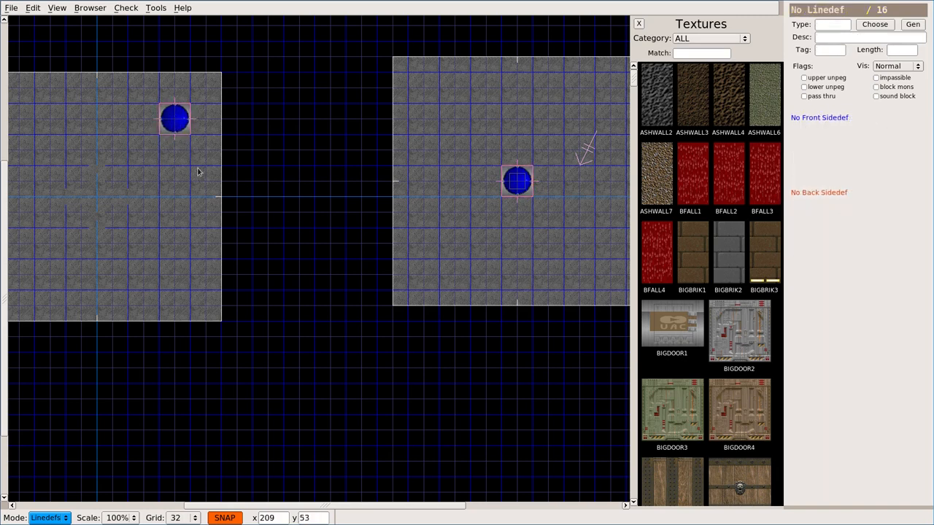
mouse_move(163, 145)
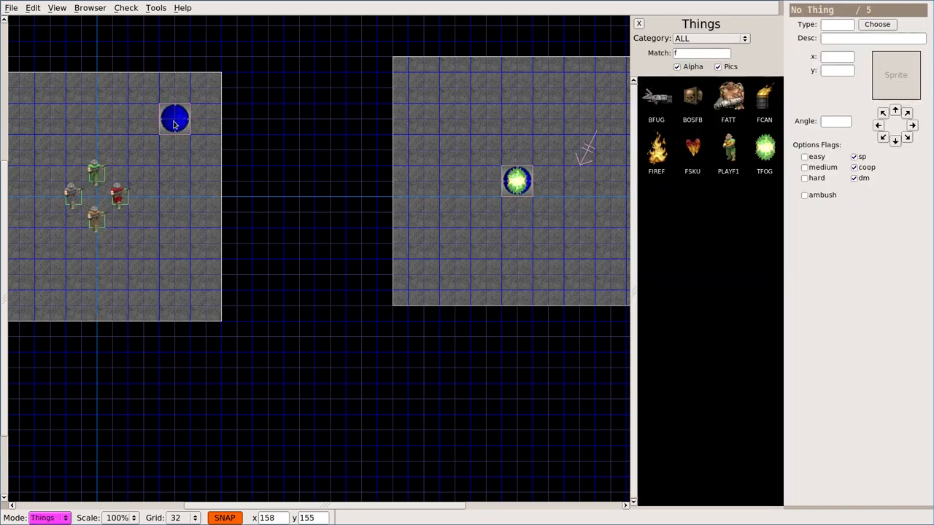
left_click(175, 118)
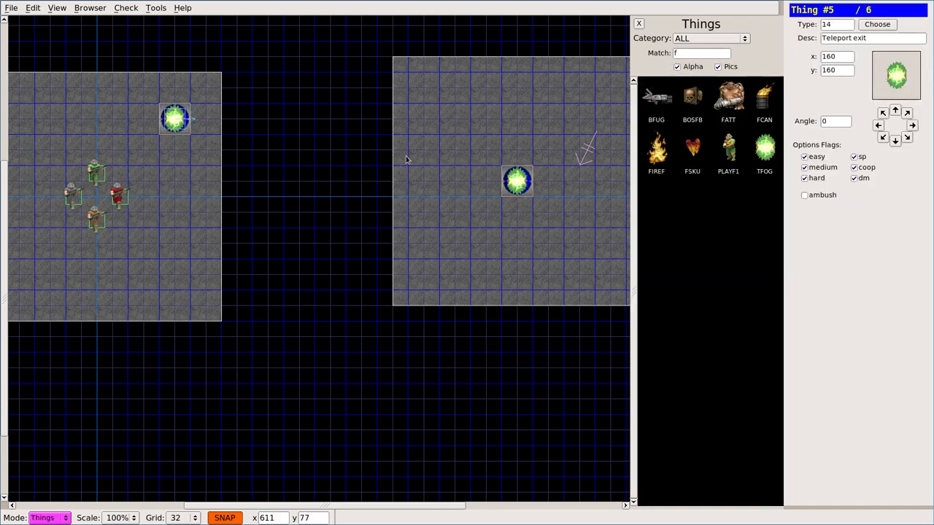
mouse_move(432, 147)
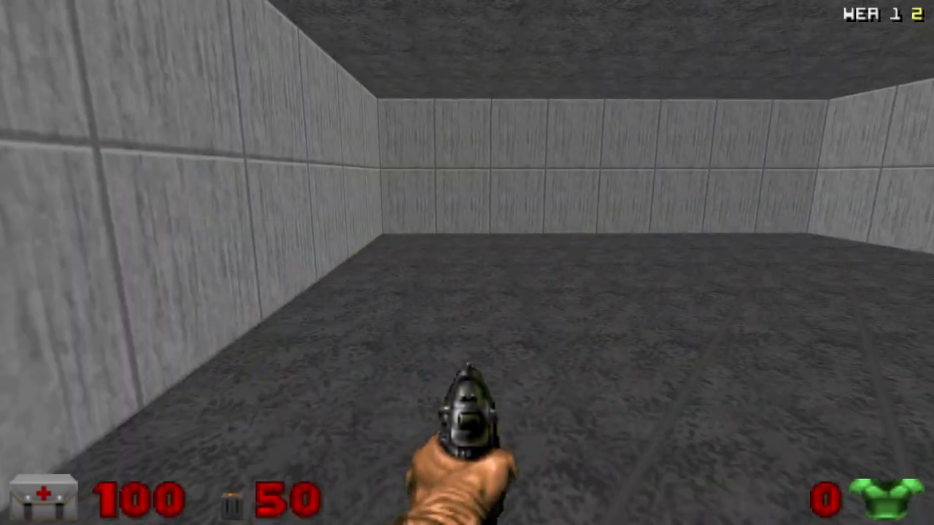
Test-play the map in PrBoom-Plus, walking around a grey room.
left_click(467, 263)
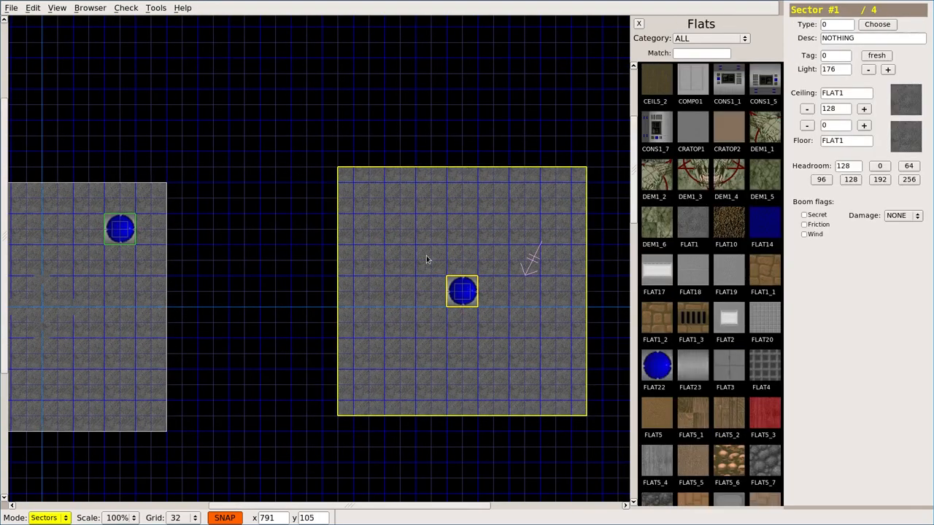
Copy the right room with its pad and paste it above the other two.
left_click(309, 125)
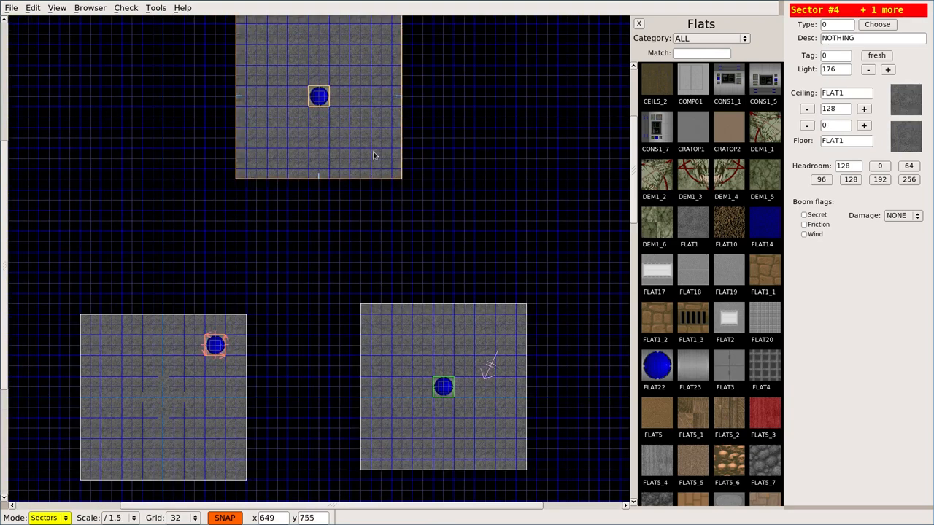
left_click(318, 96)
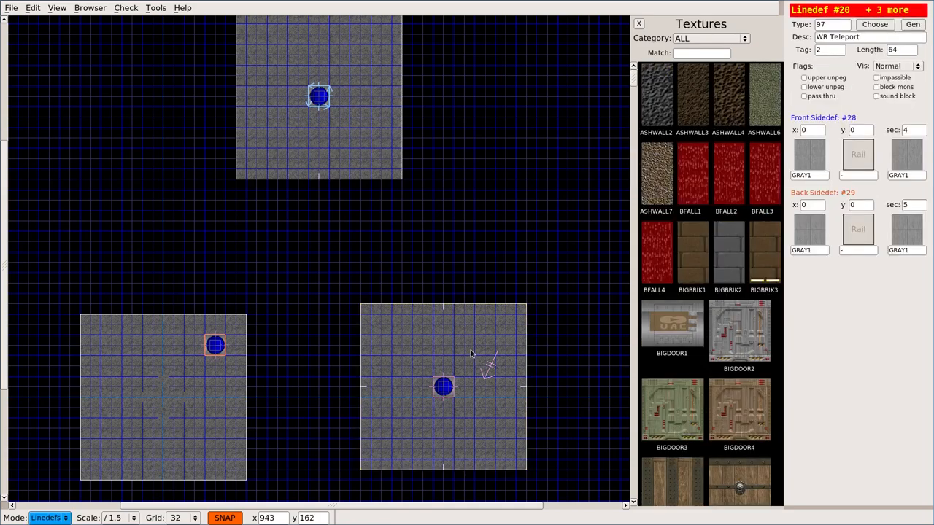
left_click(444, 385)
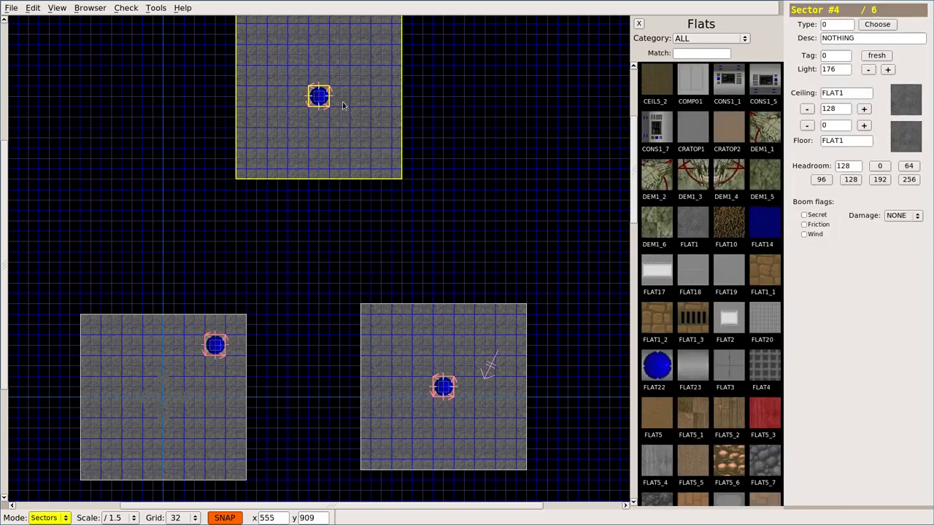
Check the new top pad's WR Teleport linedefs and sector tags.
left_click(214, 344)
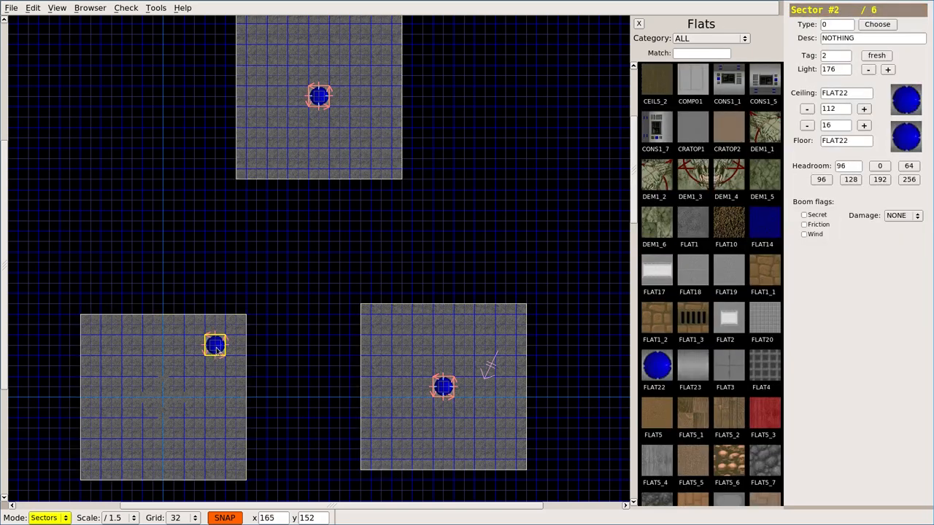
left_click(444, 386)
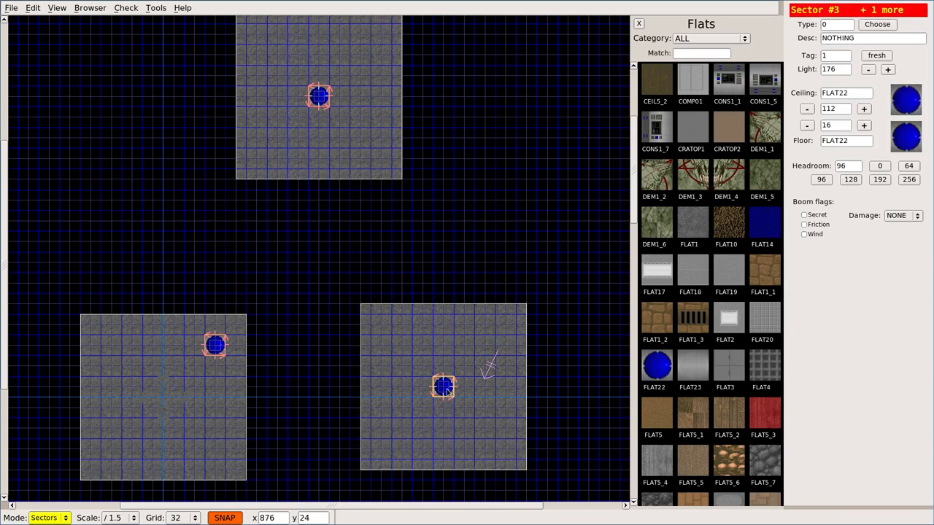
left_click(318, 97)
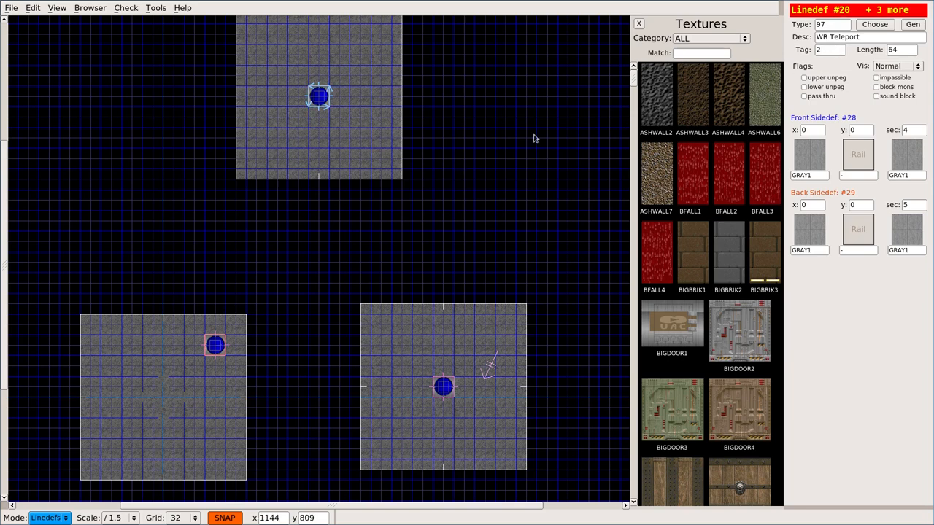
Check the bottom-right pad's tag, then inspect the top room's WR Teleport lines.
left_click(216, 347)
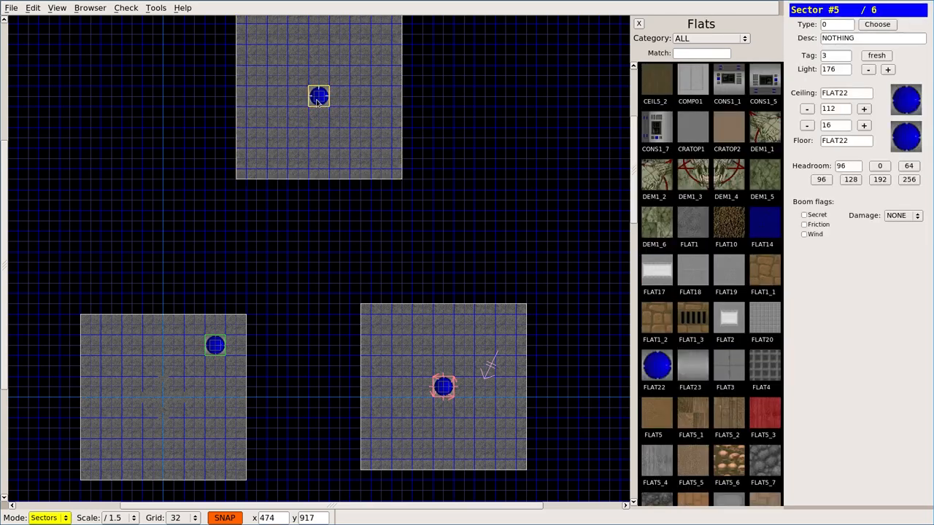
left_click_drag(318, 97, 381, 158)
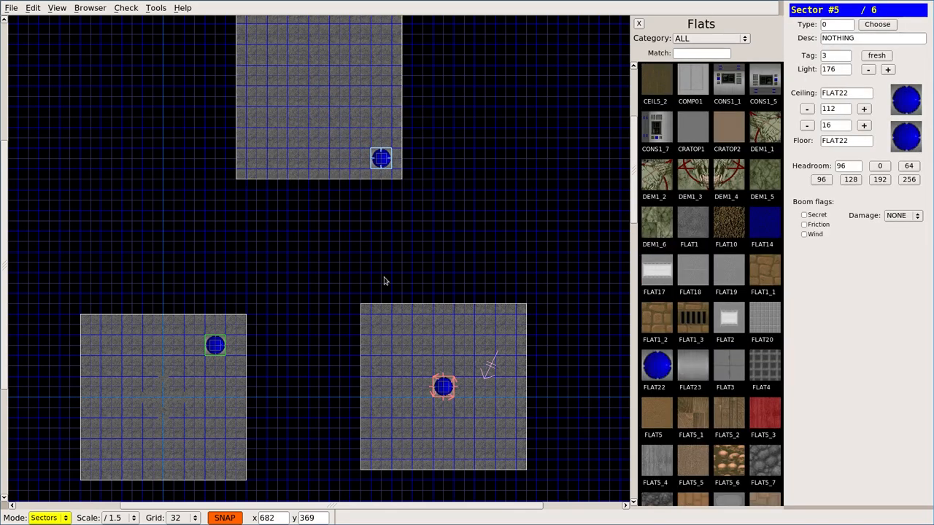
left_click(309, 115)
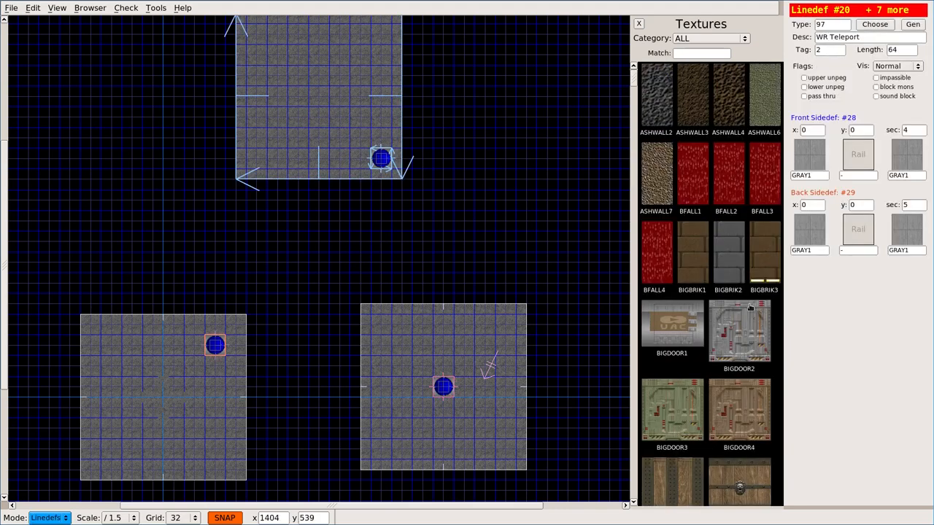
left_click(46, 518)
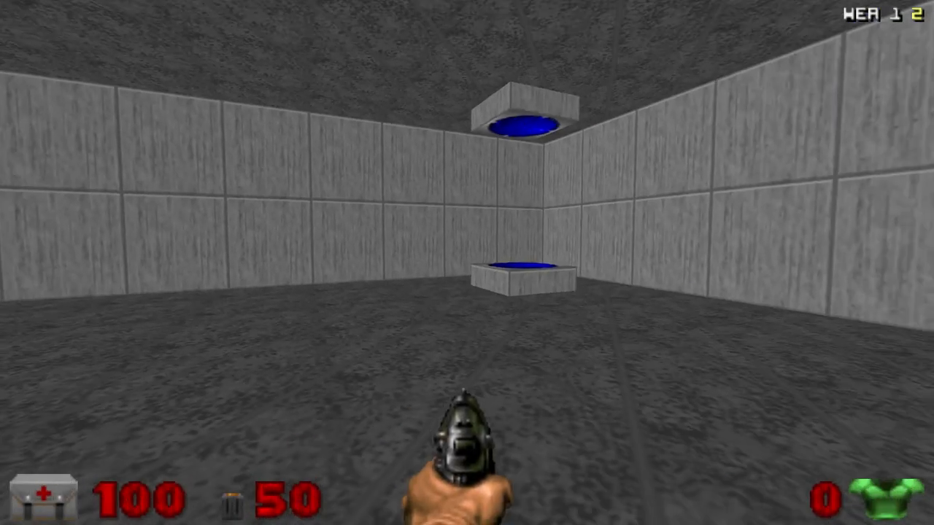
Test-play the map in PrBoom-Plus near the raised blue teleporter pads.
left_click(467, 263)
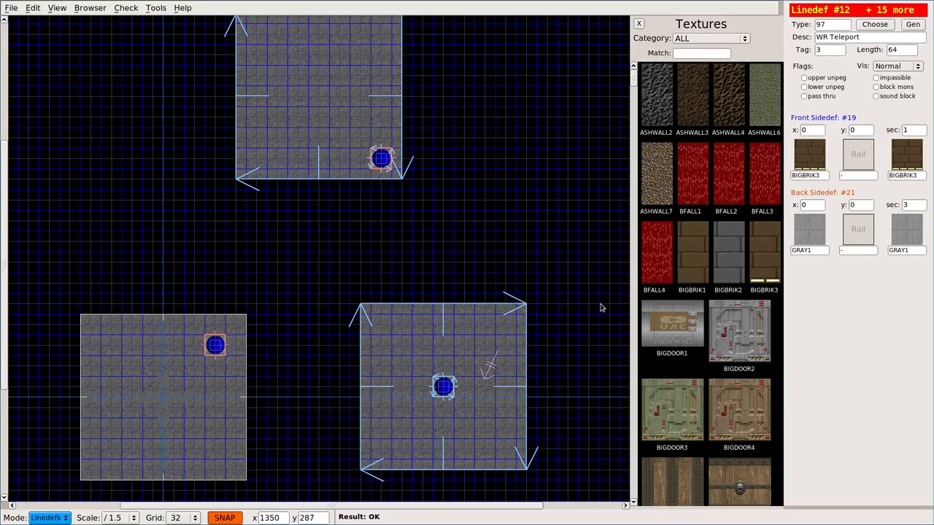
Apply the BIGBRIK3 brick texture to the top room's wall sidedefs.
left_click(45, 517)
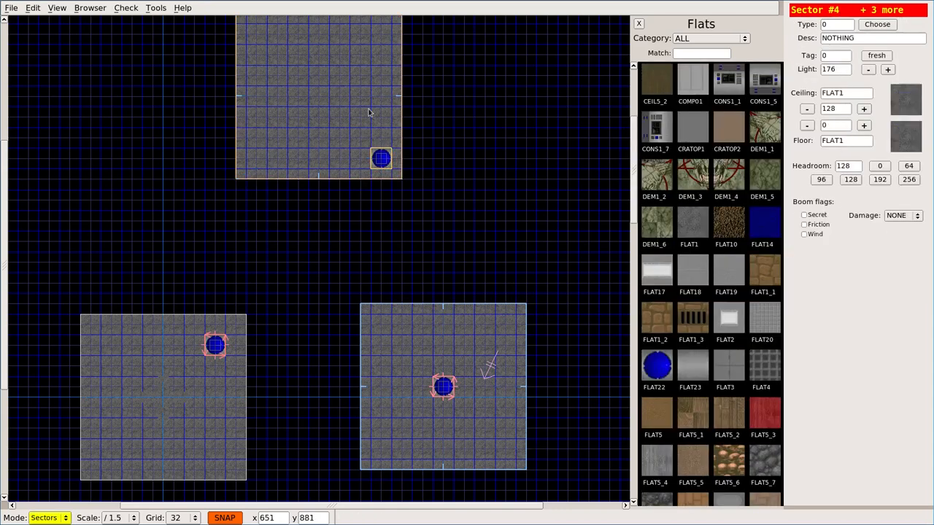
mouse_move(330, 172)
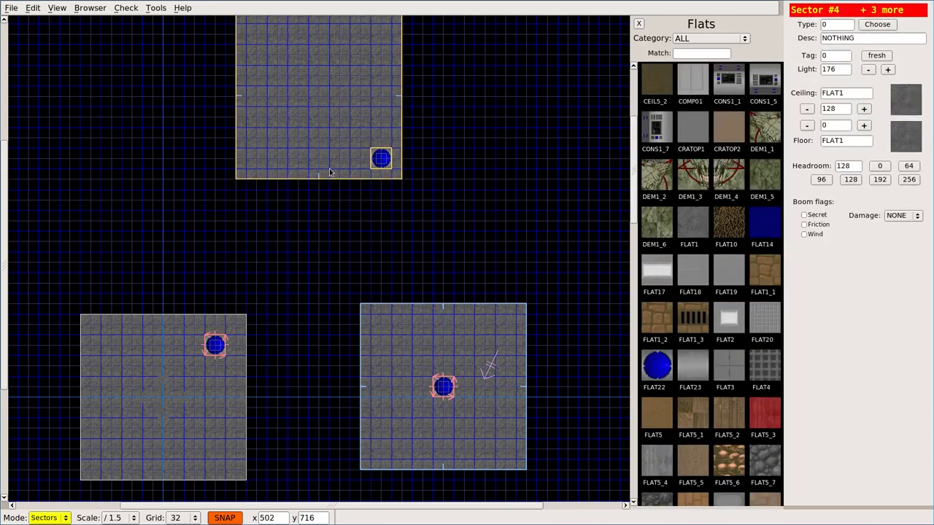
left_click(380, 158)
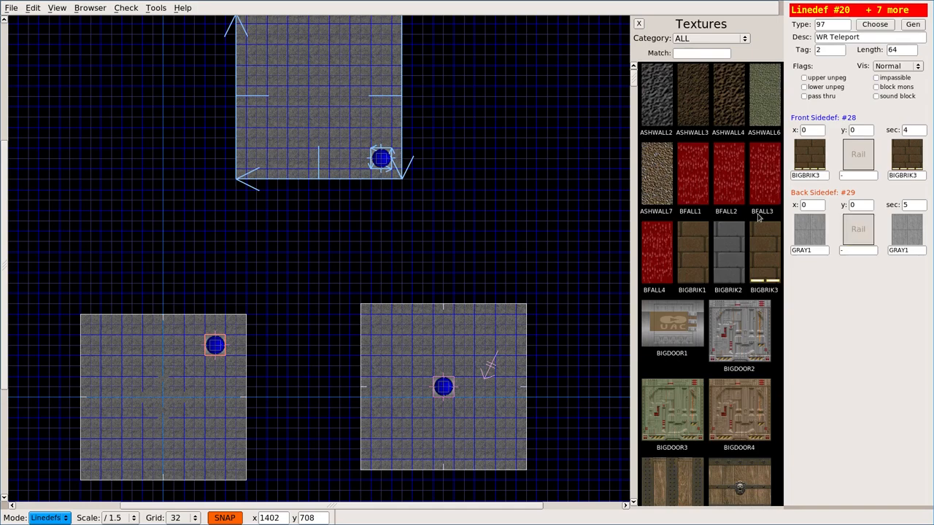
scroll("down", 3)
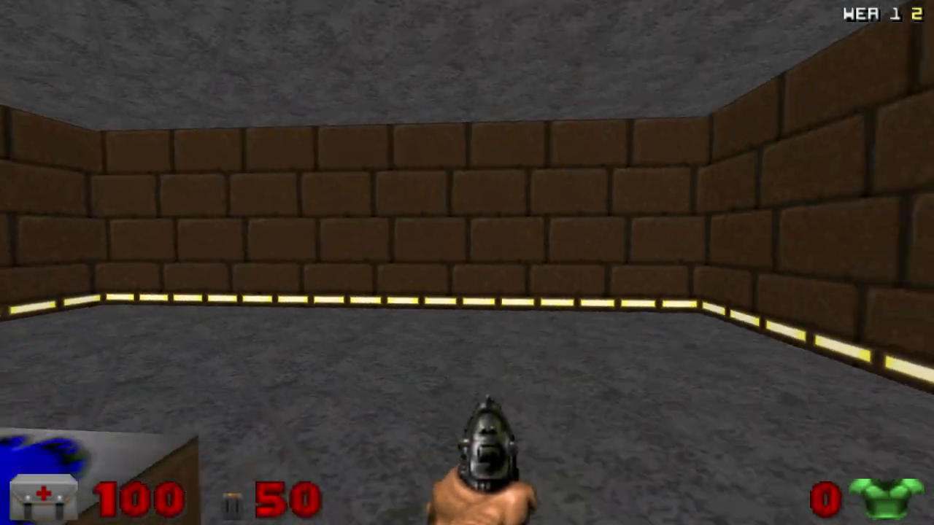
Walk onto a blue pad and teleport from the brown brick room into the red brick room.
key("W")
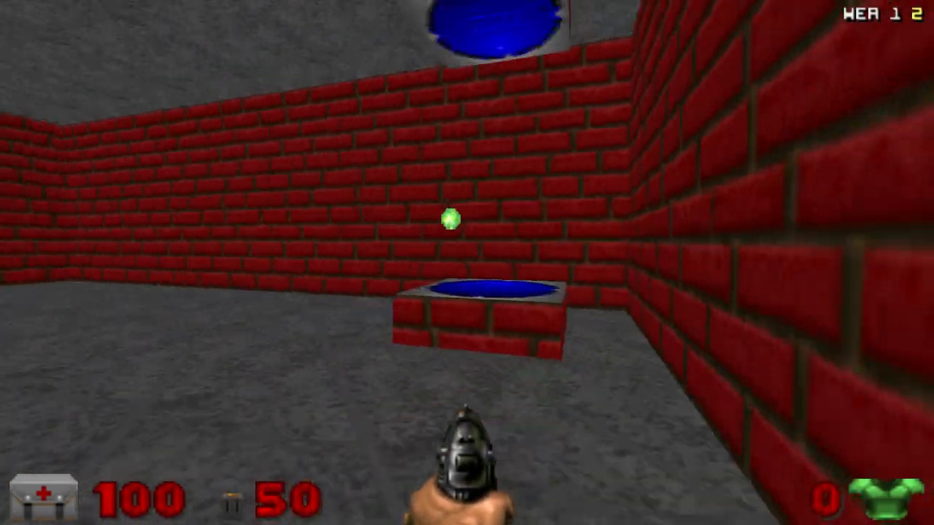
key("Escape")
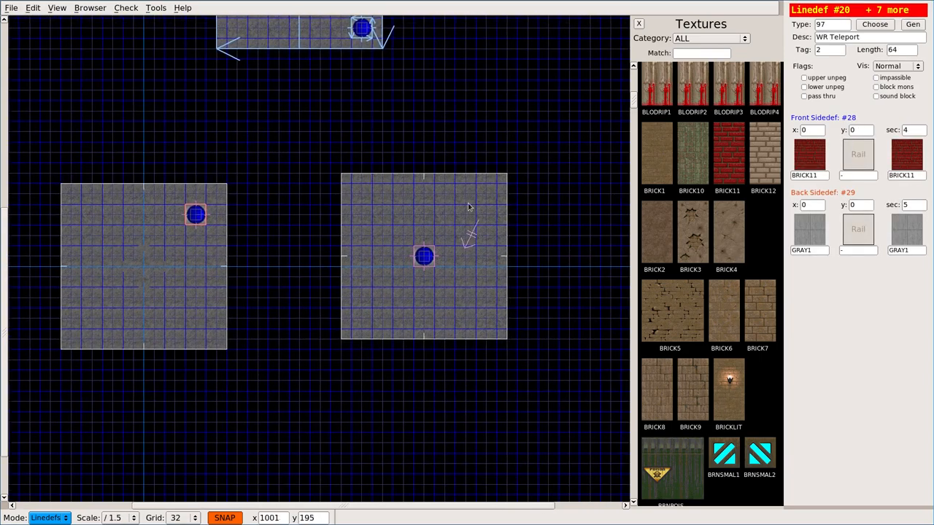
mouse_move(455, 213)
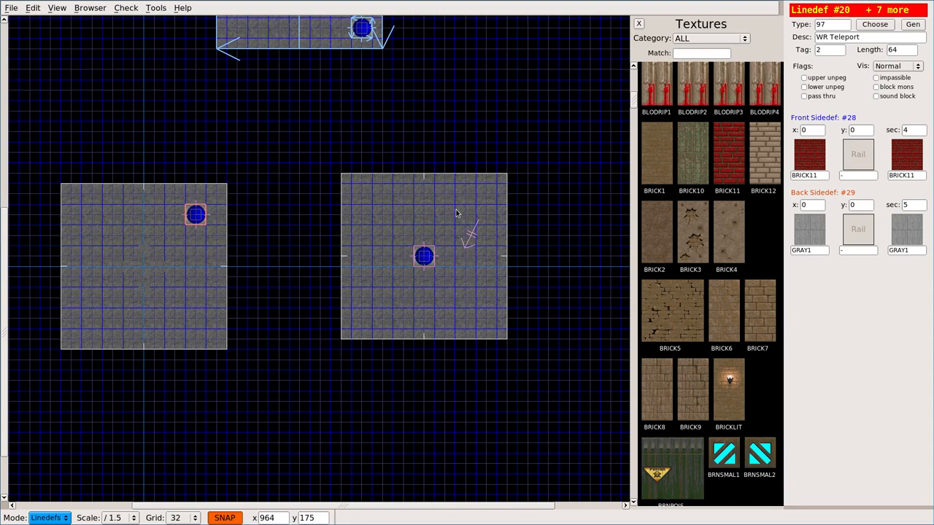
Give the small square's four linedefs special 97 WR Teleport with tag 2.
left_click(46, 518)
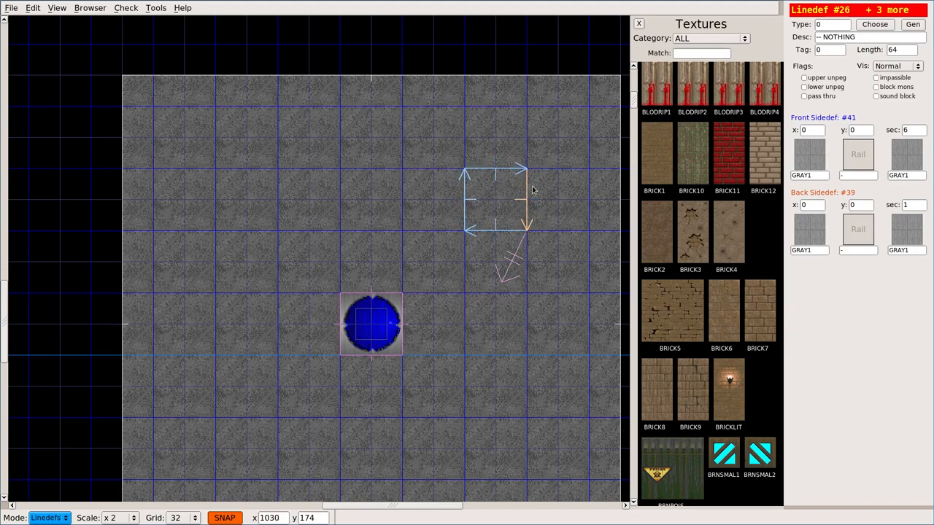
scroll("down", 3)
type("2")
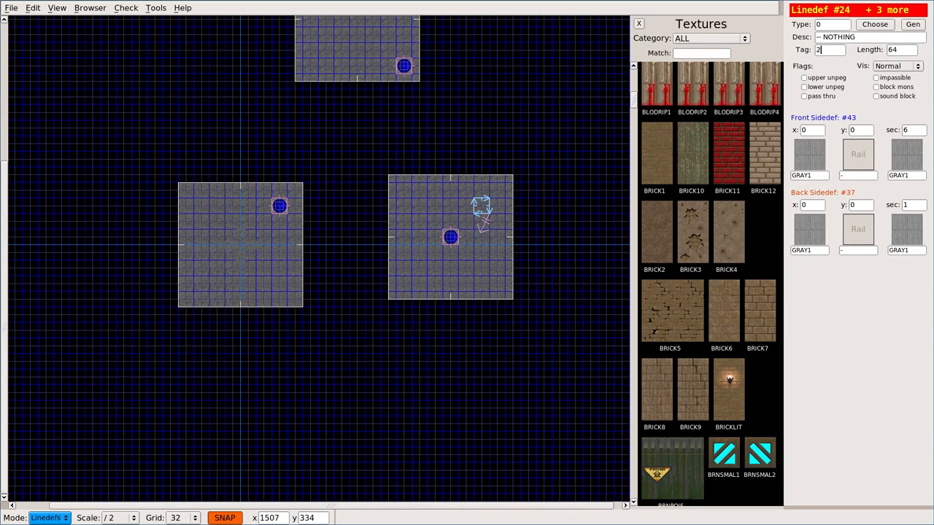
left_click(876, 23)
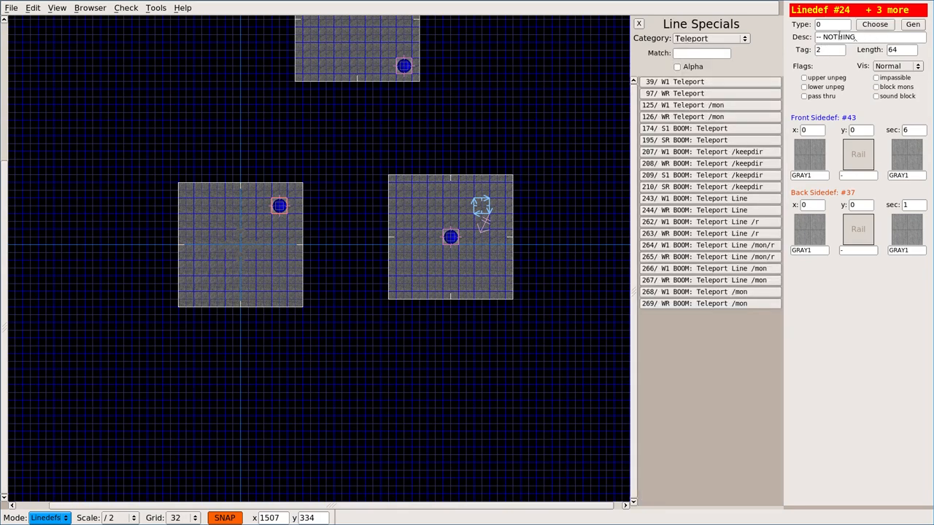
left_click(674, 93)
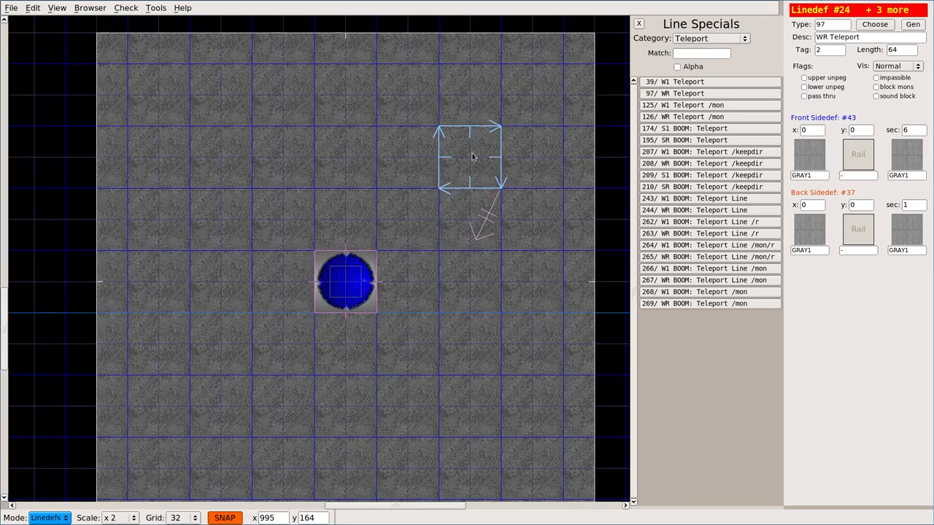
left_click(47, 516)
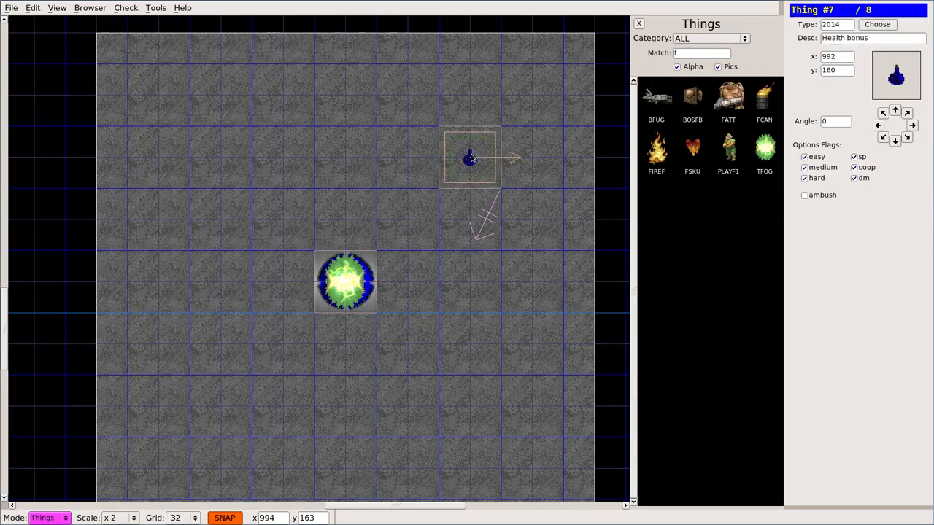
Filter the Things browser to Monster to swap the health bonus for an imp, keeping WR Teleport on the lines.
left_click(707, 38)
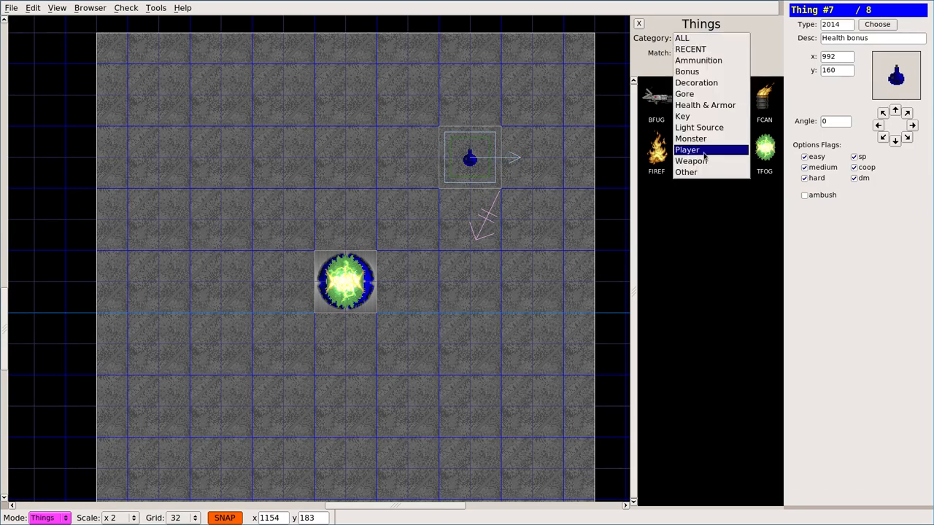
left_click(691, 138)
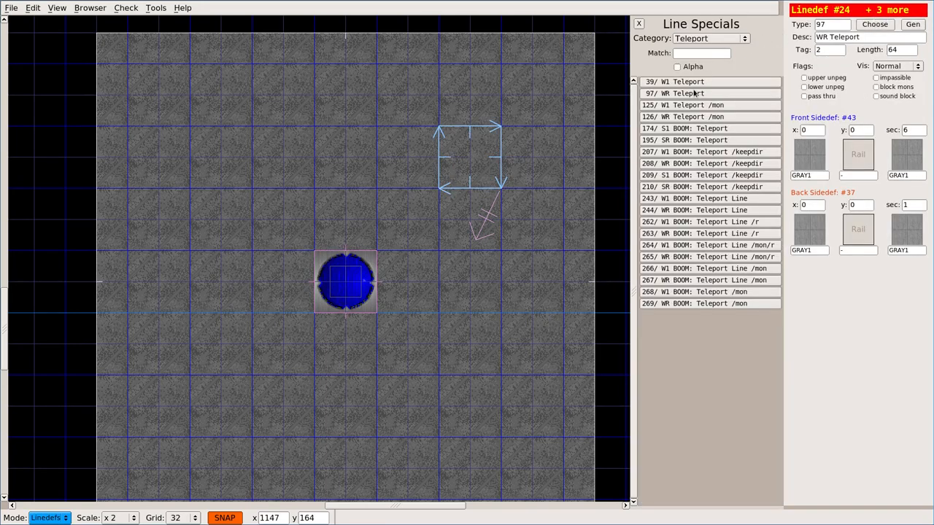
left_click(682, 116)
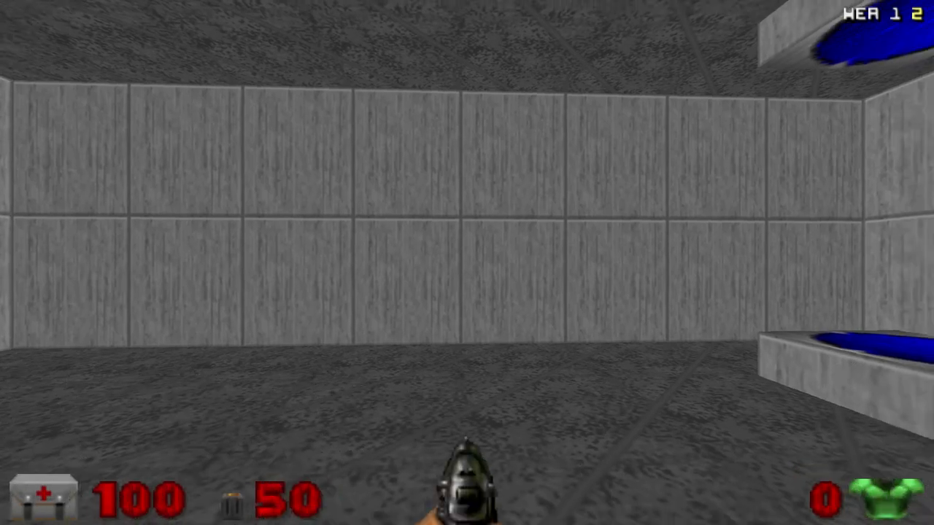
Run the map in PrBoom-Plus and walk the blue pads to test the teleporters.
left_click(467, 262)
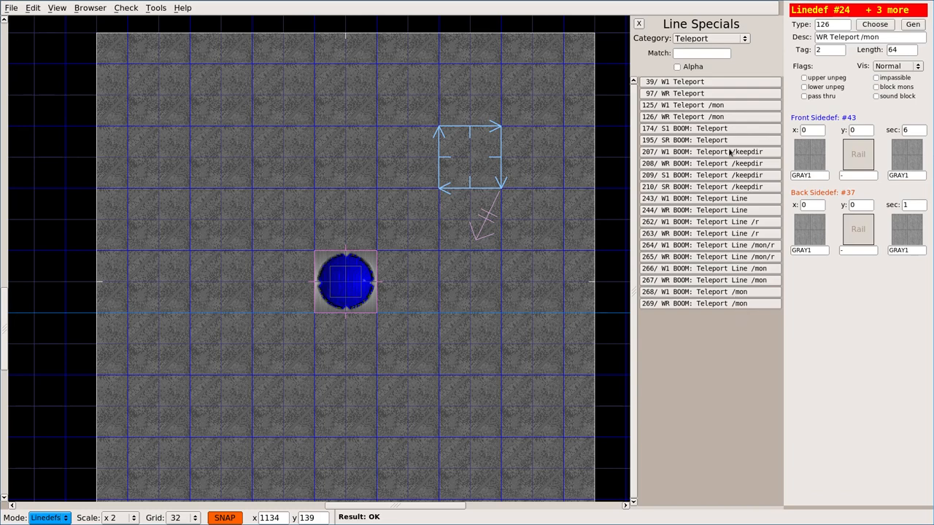
mouse_move(733, 93)
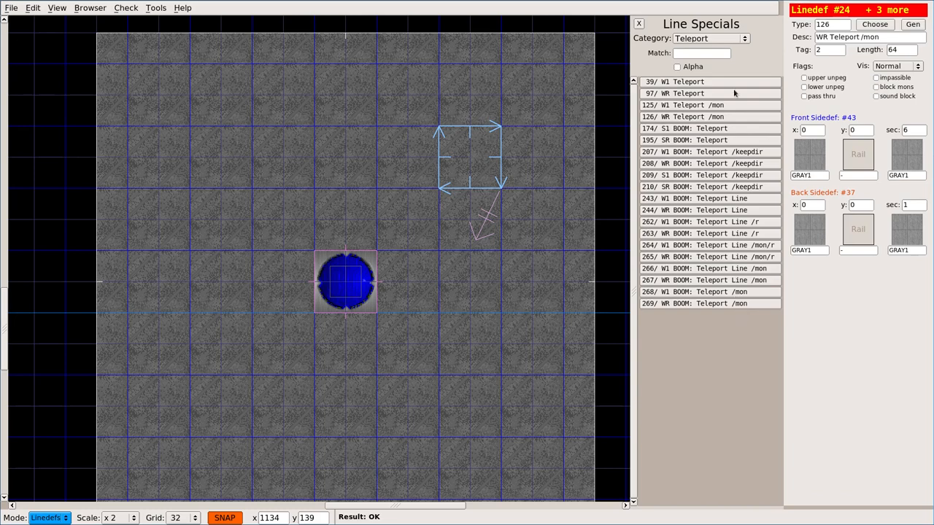
mouse_move(697, 79)
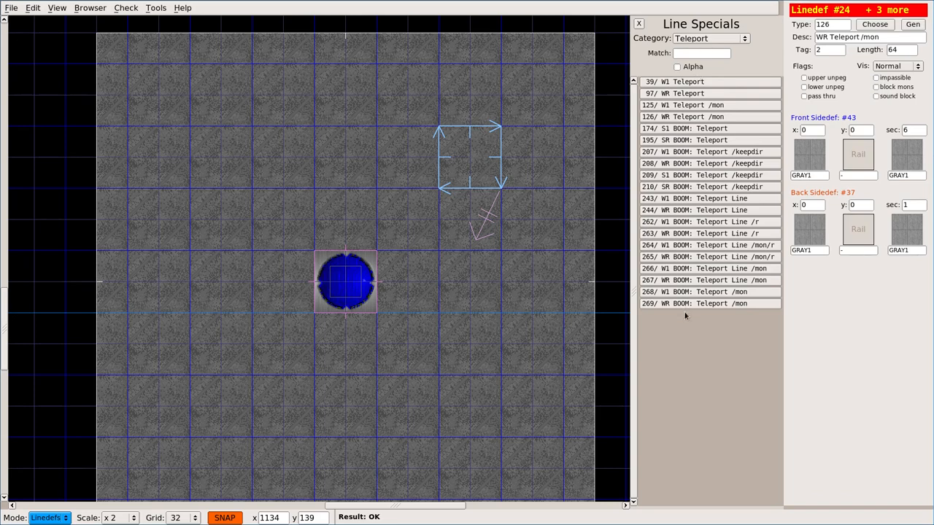
mouse_move(694, 157)
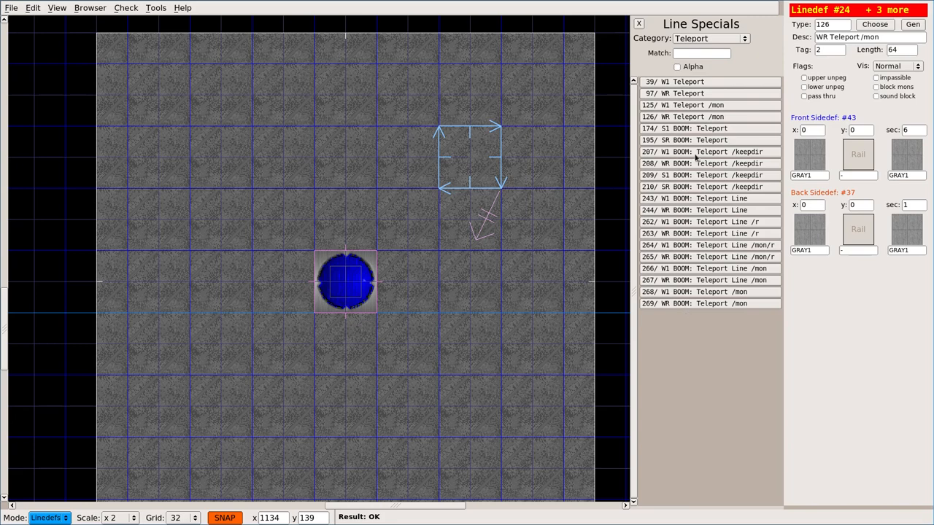
mouse_move(368, 190)
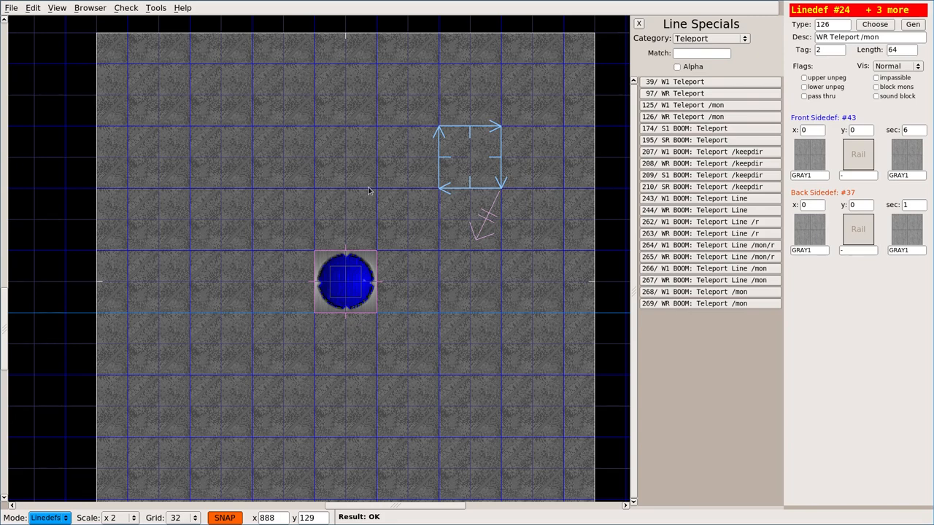
mouse_move(284, 259)
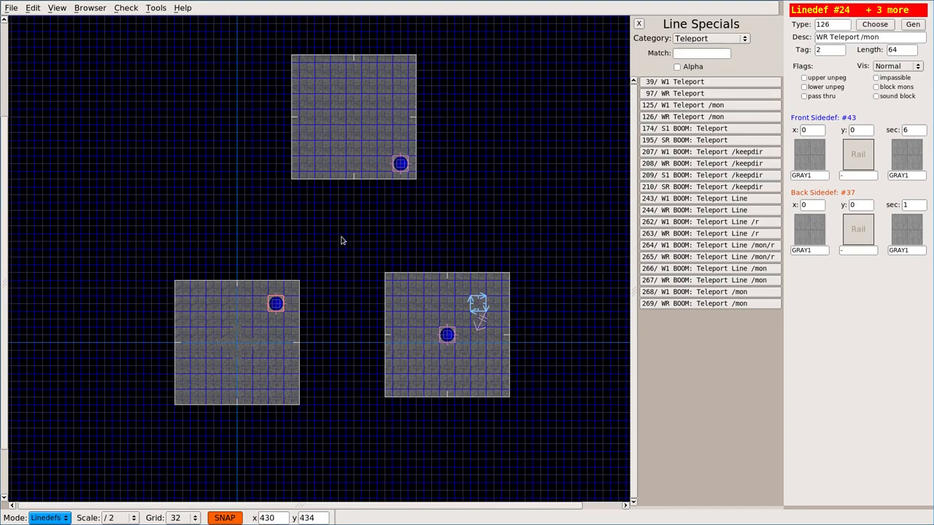
mouse_move(344, 241)
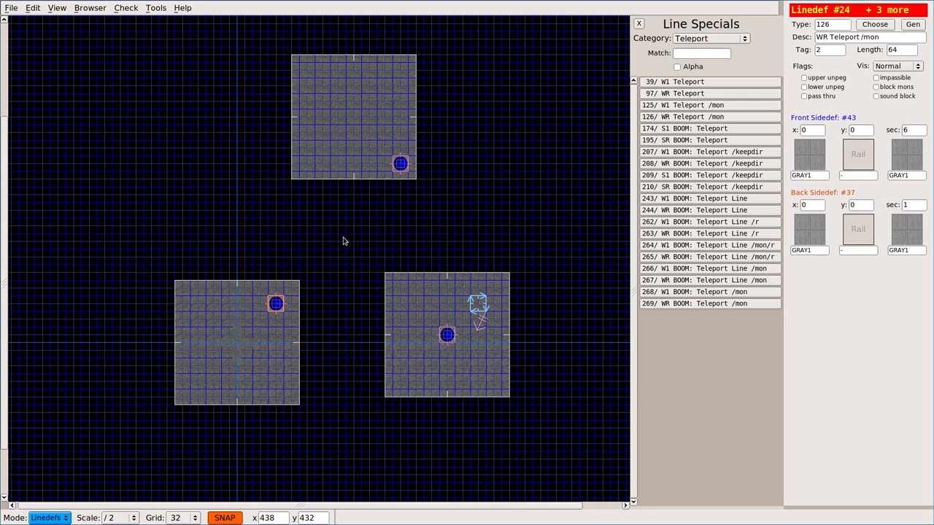
mouse_move(325, 239)
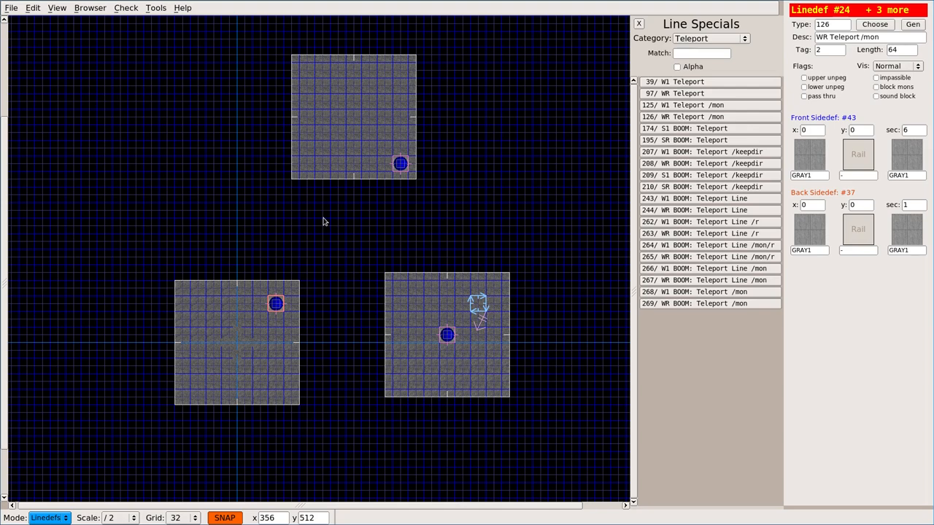
mouse_move(324, 222)
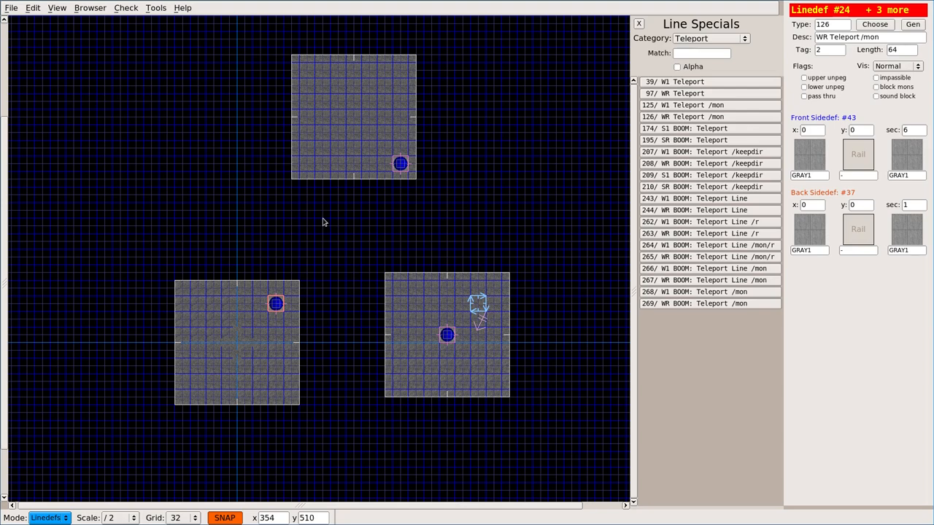
mouse_move(323, 239)
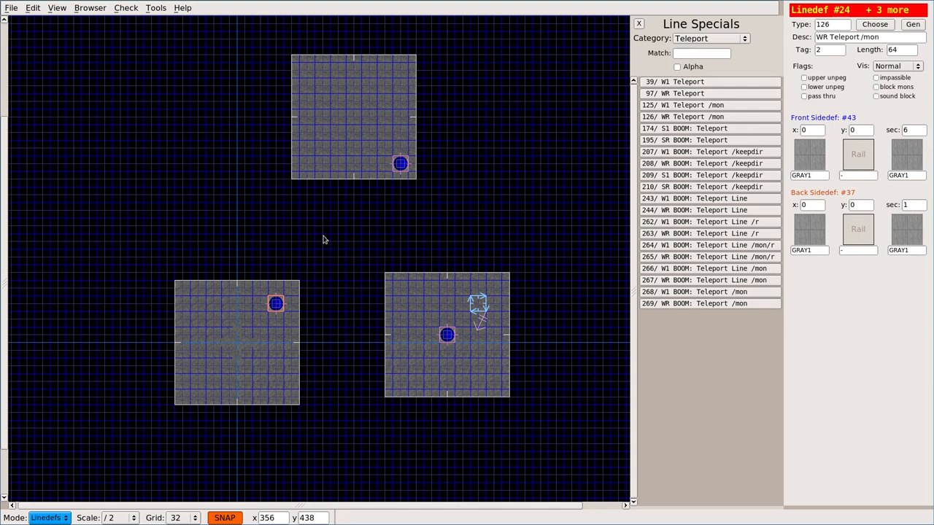